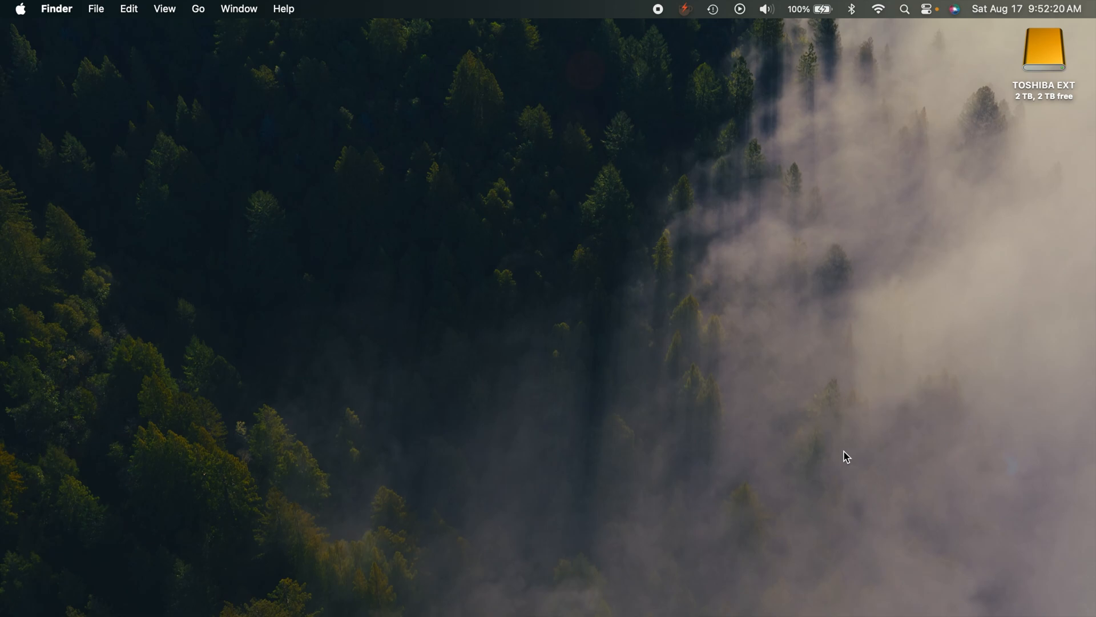
mouse_move(1043, 52)
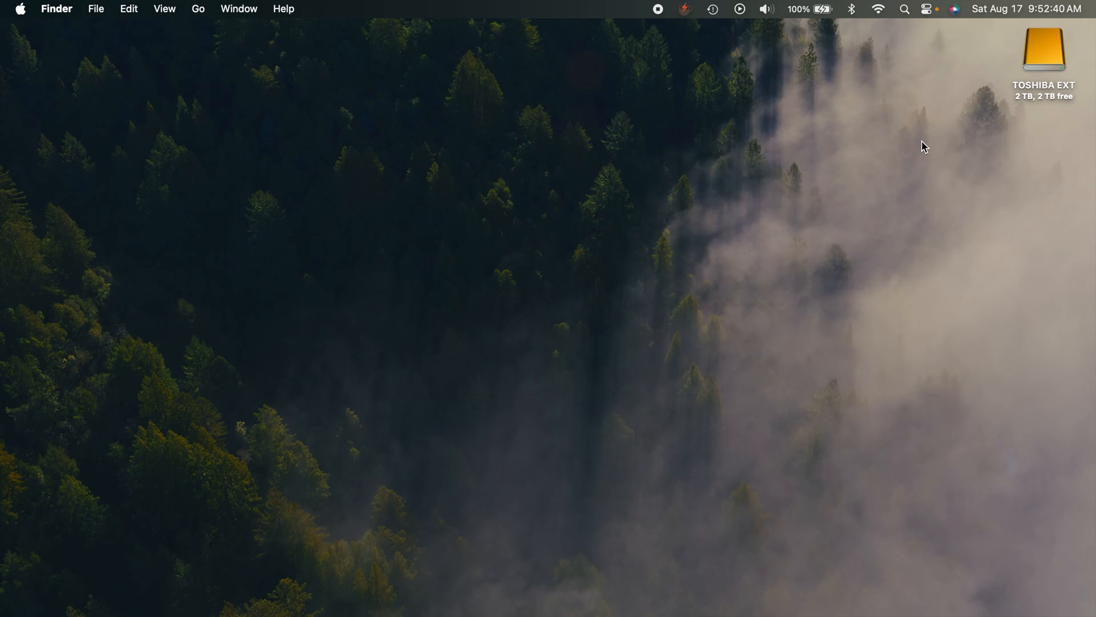
mouse_move(977, 102)
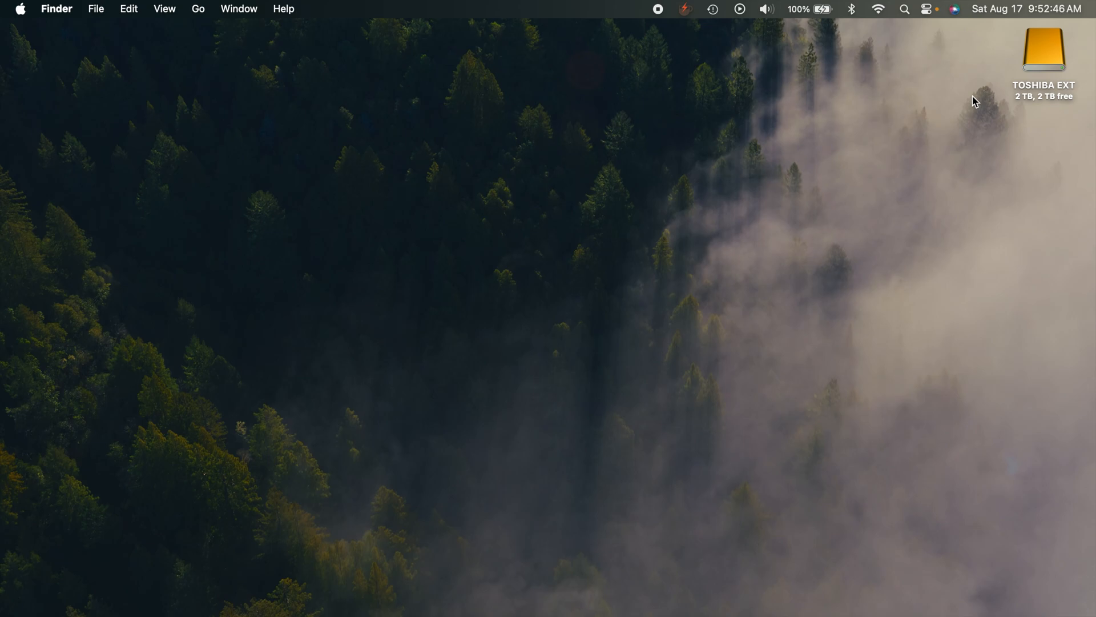
mouse_move(951, 79)
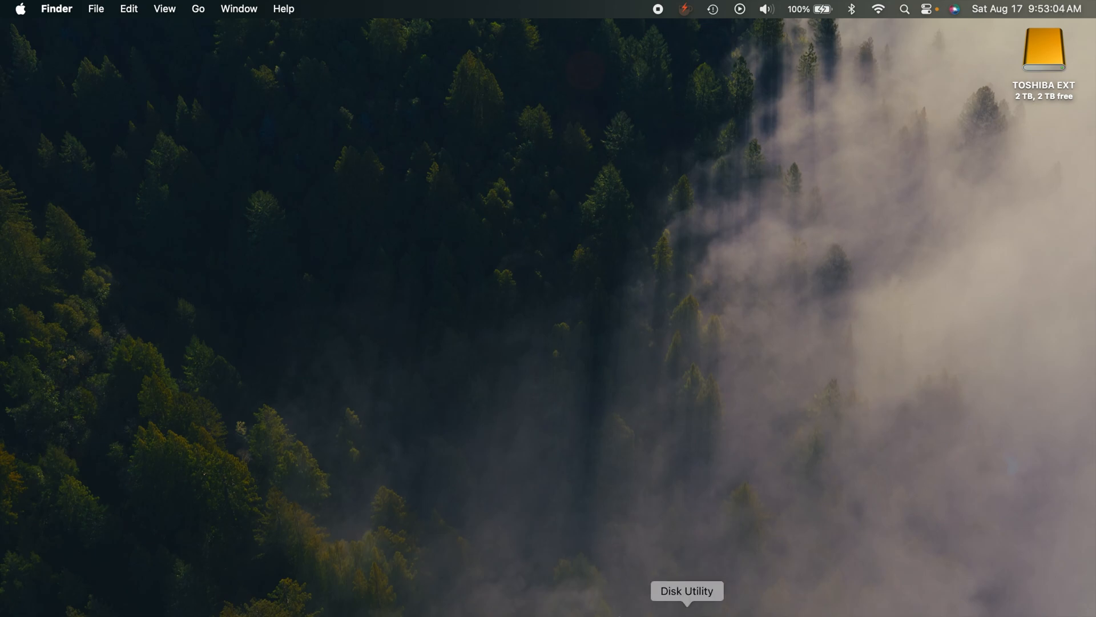
Launch Disk Utility to inspect the TOSHIBA EXT volume (852.5 MB used, 2 TB free)
left_click(686, 590)
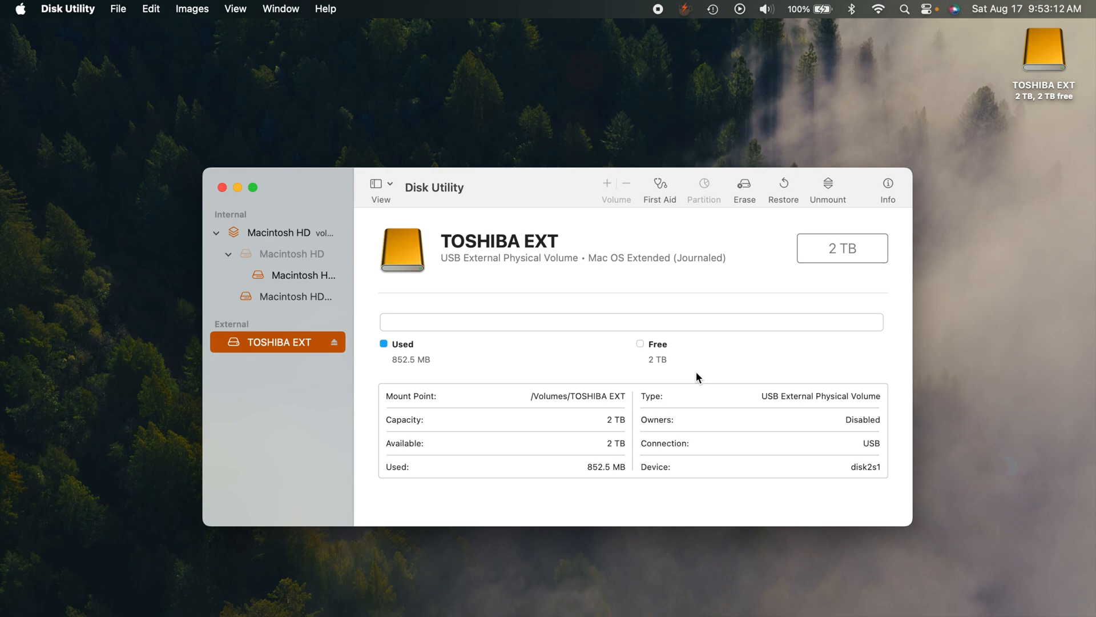
mouse_move(604, 281)
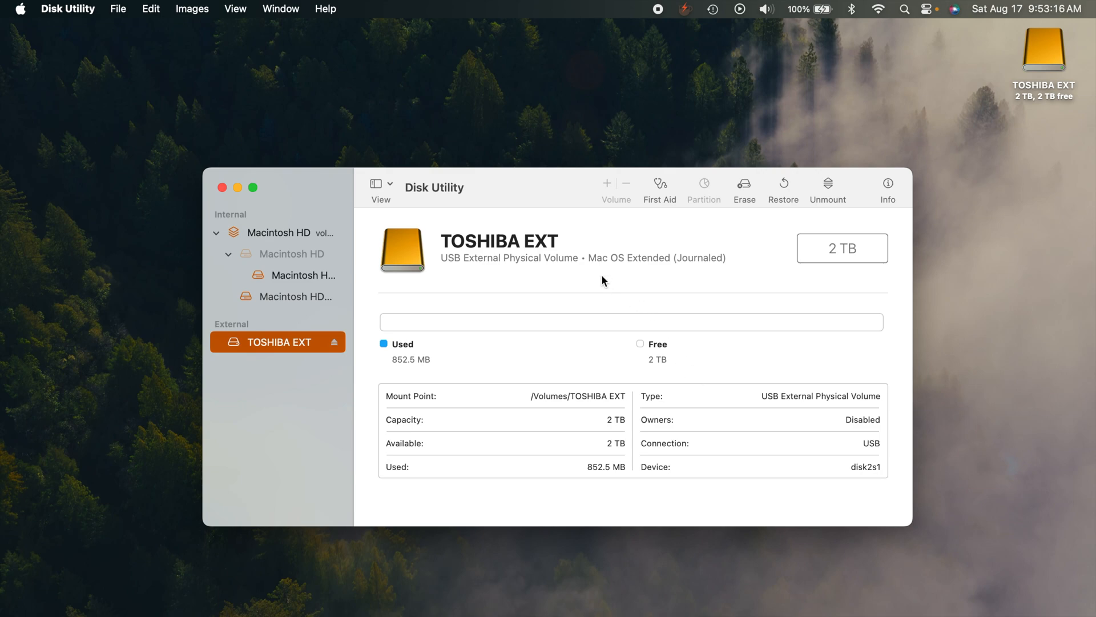
mouse_move(644, 272)
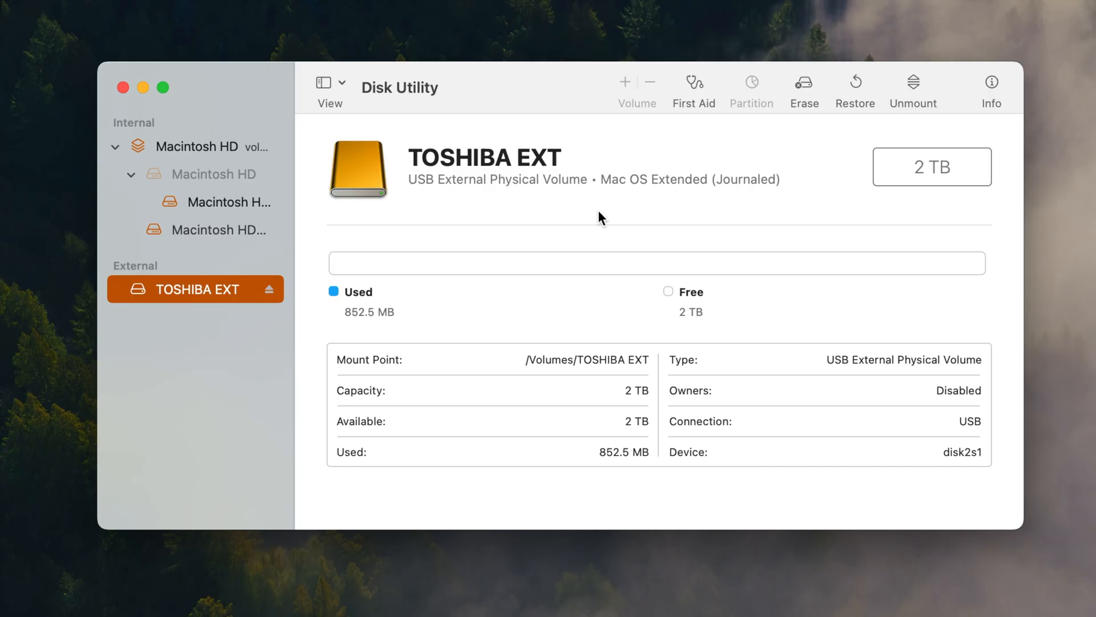
mouse_move(820, 126)
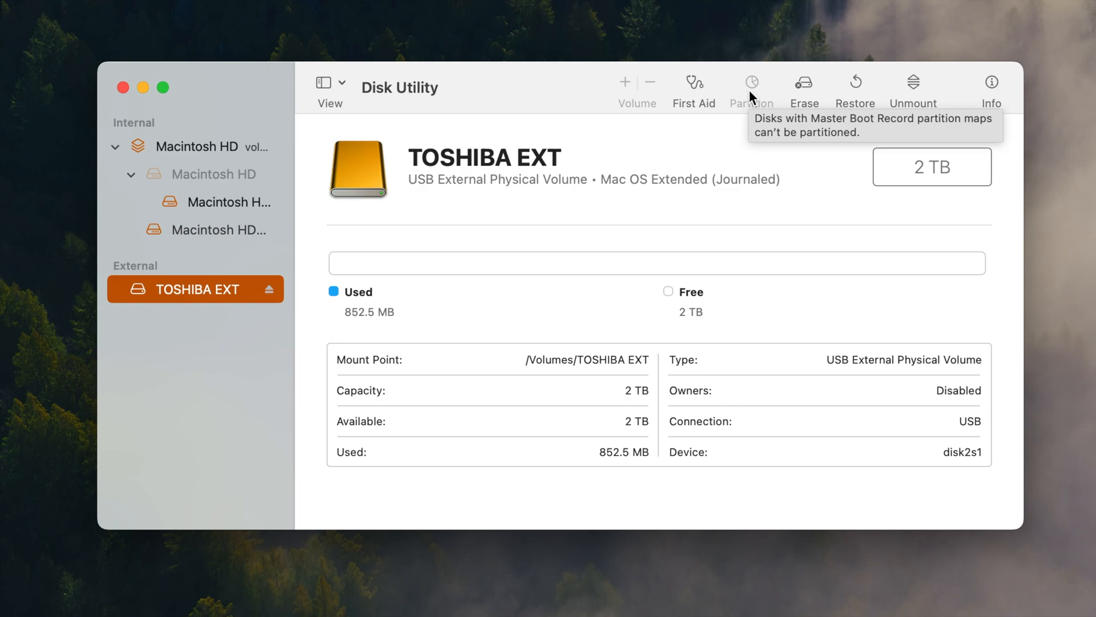
mouse_move(363, 369)
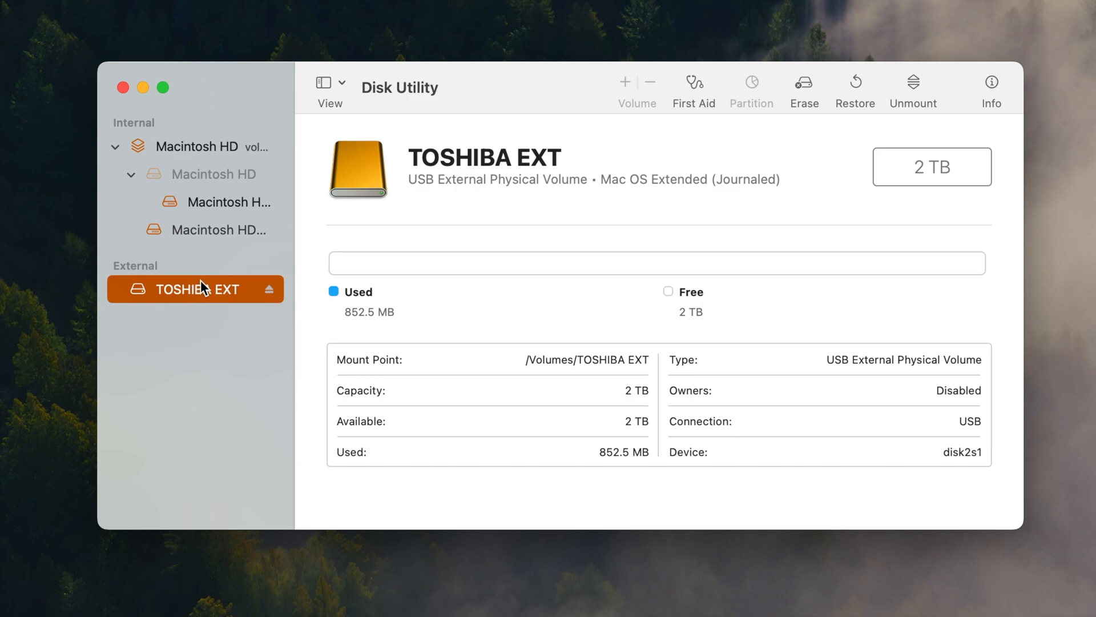
mouse_move(181, 315)
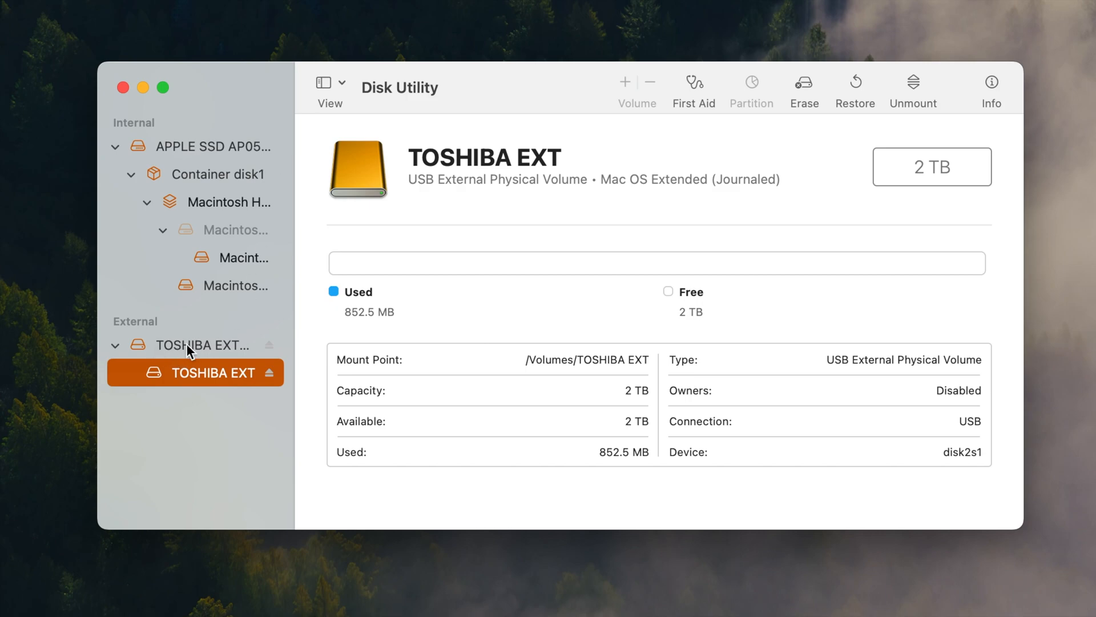
mouse_move(269, 388)
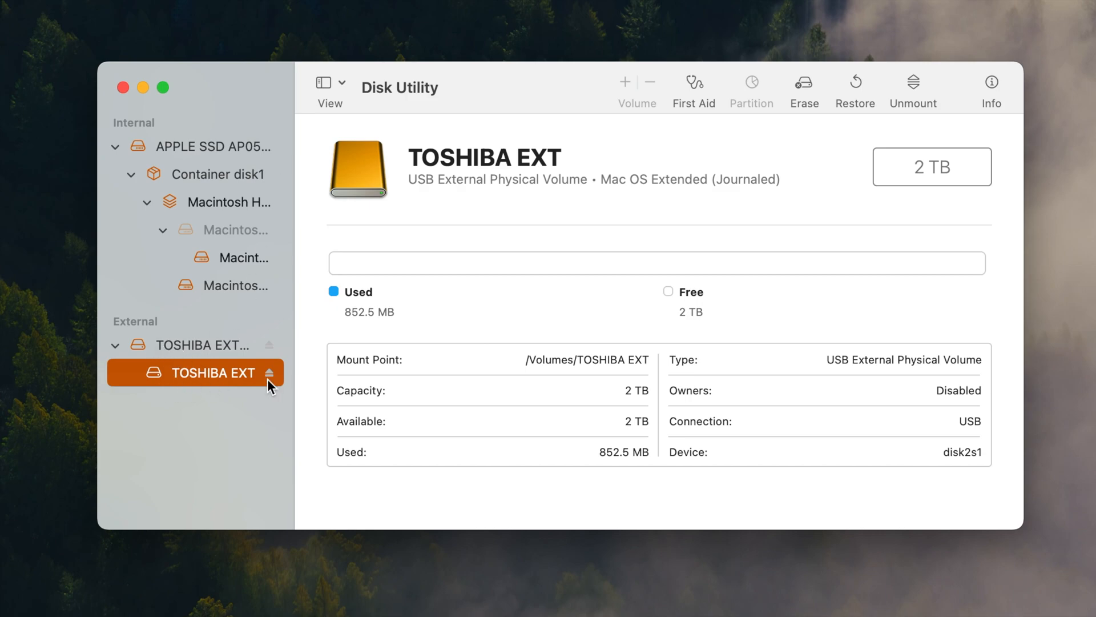
Select the parent TOSHIBA EXTERNAL_USB Media disk, 2 TB with Master Boot Record map
left_click(203, 344)
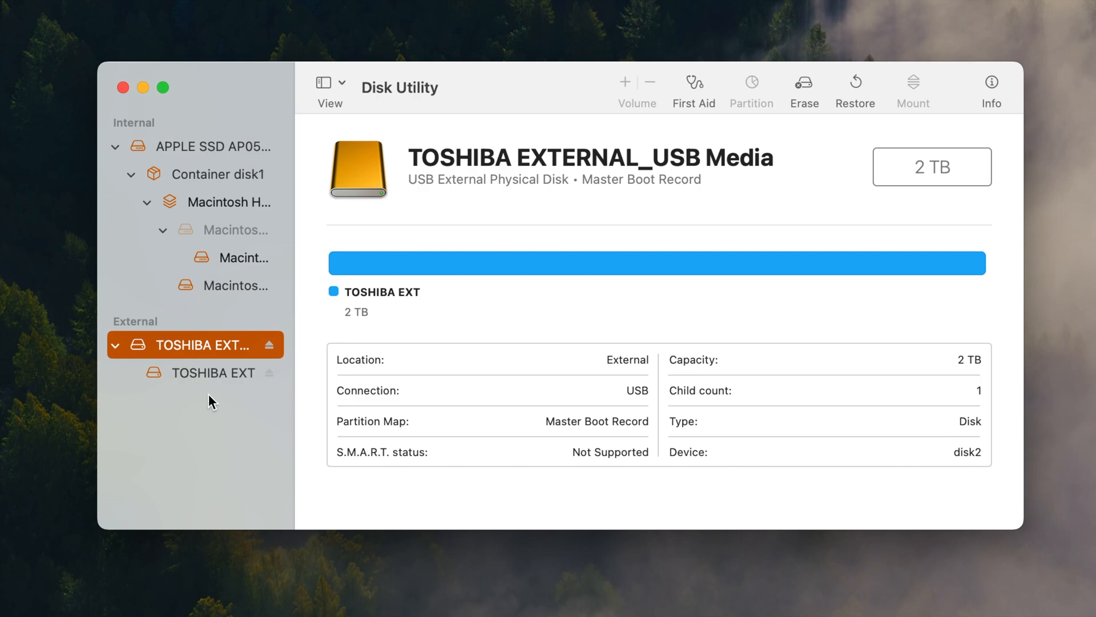
mouse_move(597, 219)
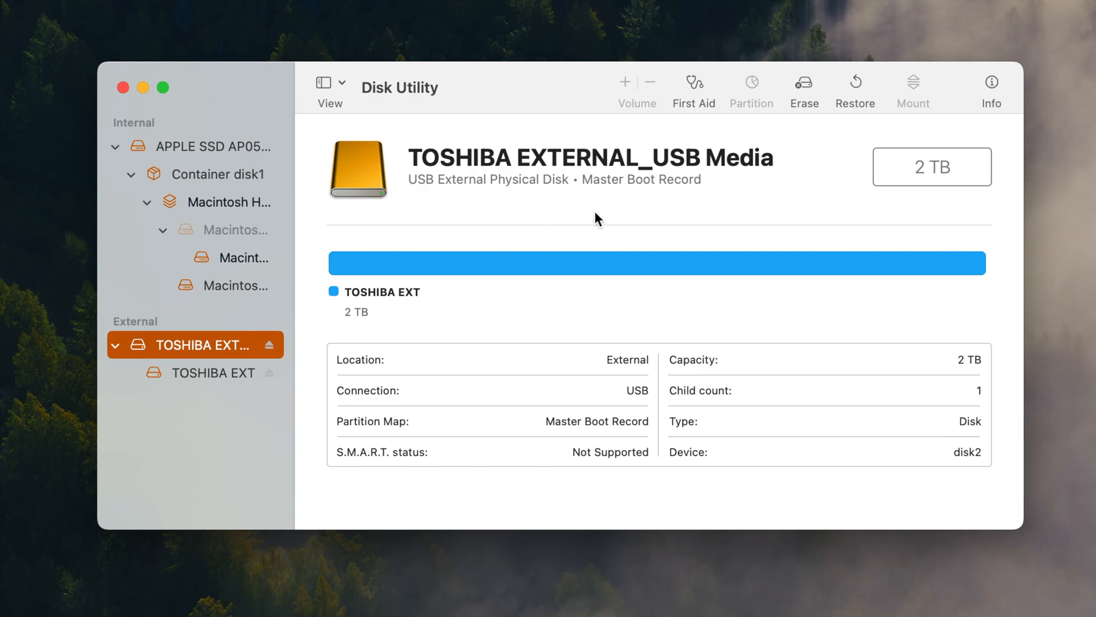
mouse_move(605, 231)
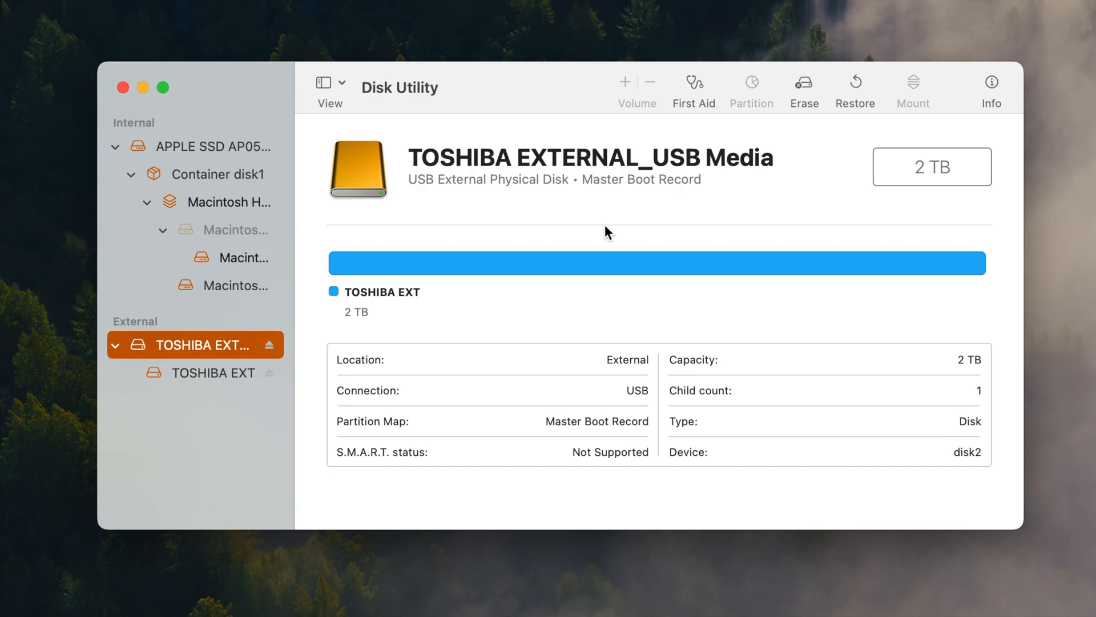
mouse_move(798, 85)
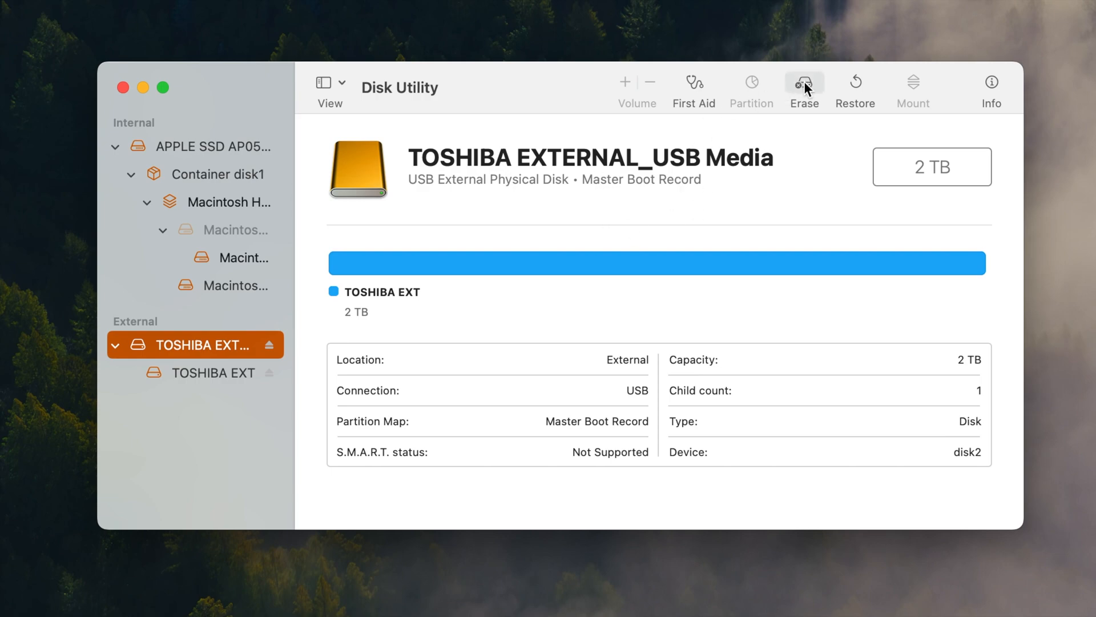
Start erasing the disk and name it TOSHIBA EXTERNAL_USB, dropping the ' Media' suffix
left_click(804, 83)
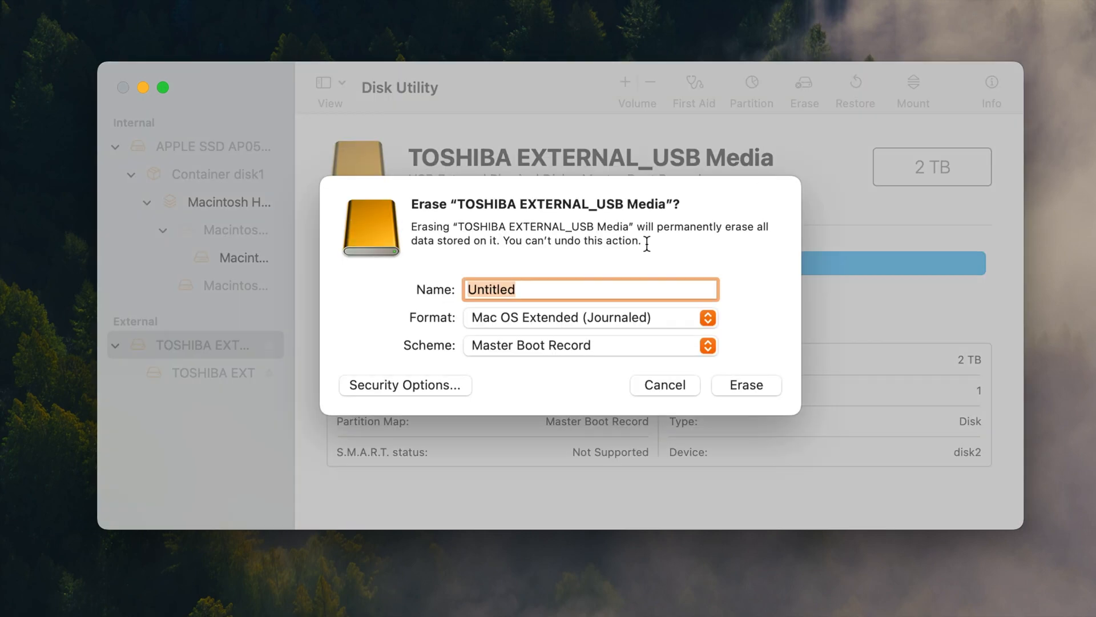
mouse_move(579, 261)
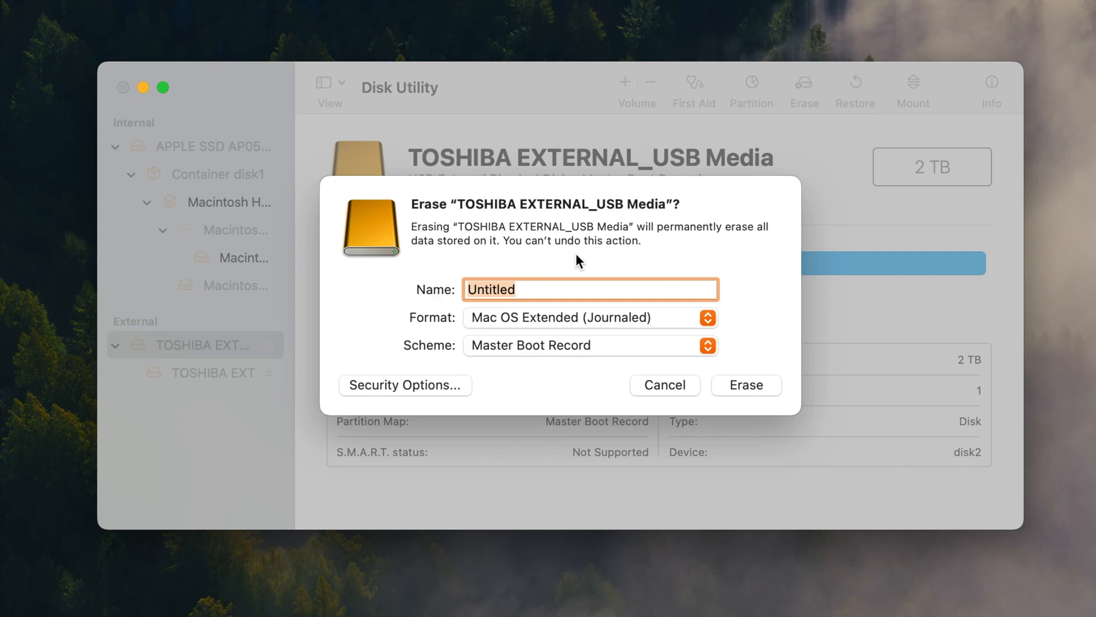
type("T")
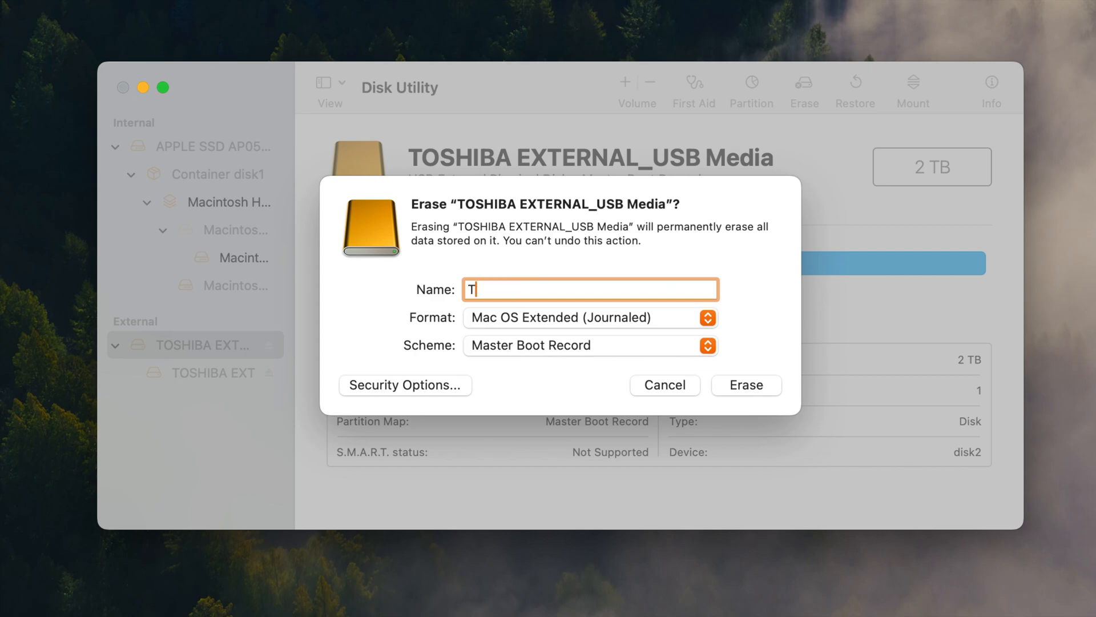
type("os")
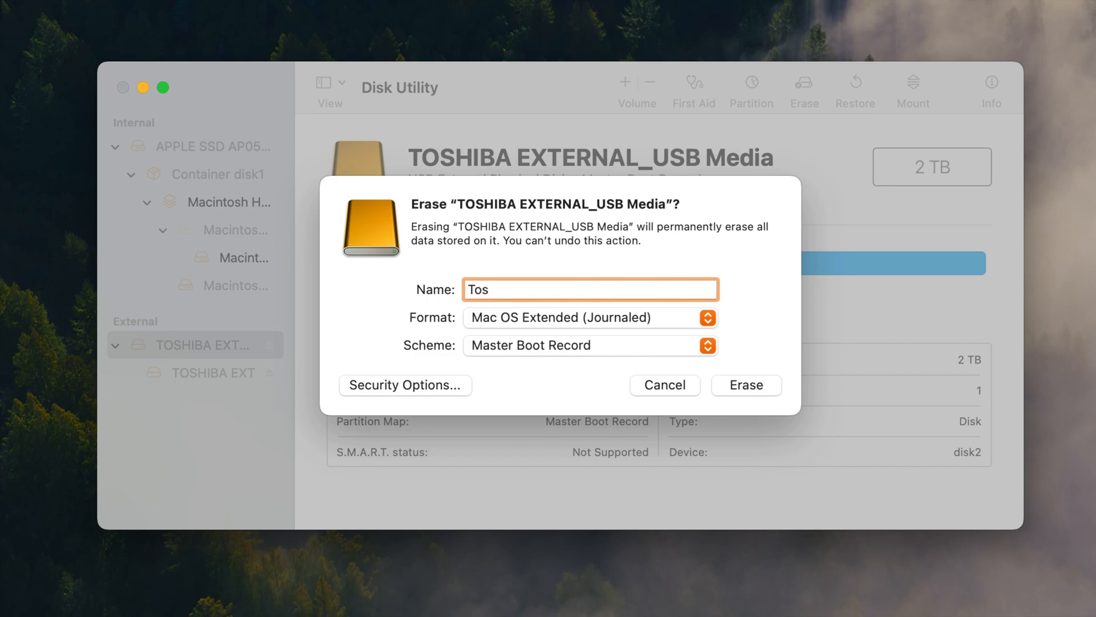
mouse_move(460, 204)
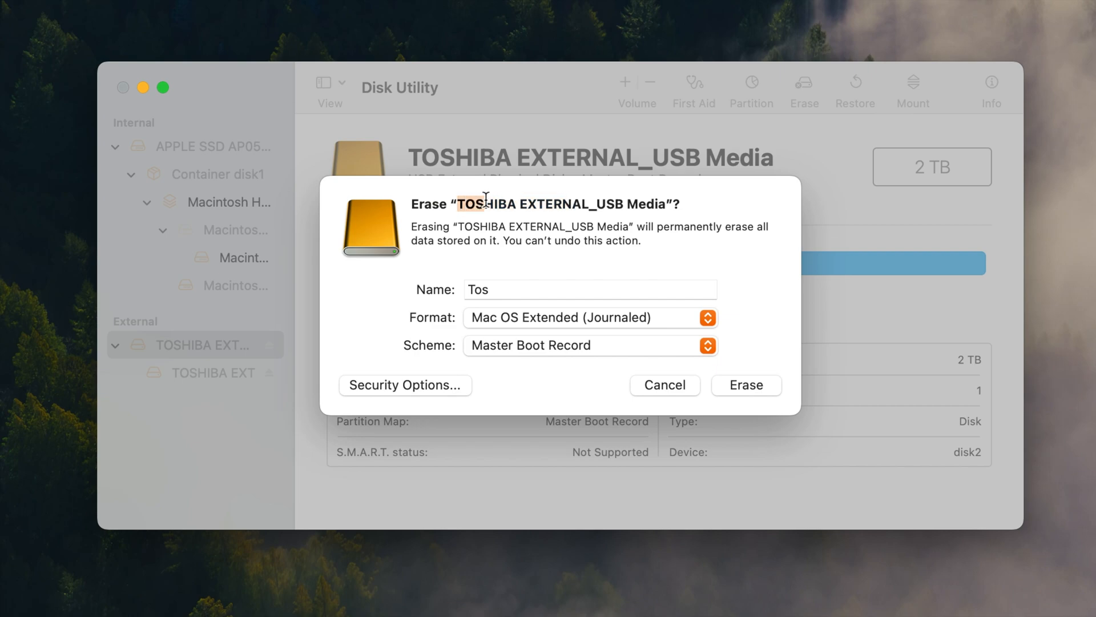
left_click_drag(461, 203, 668, 204)
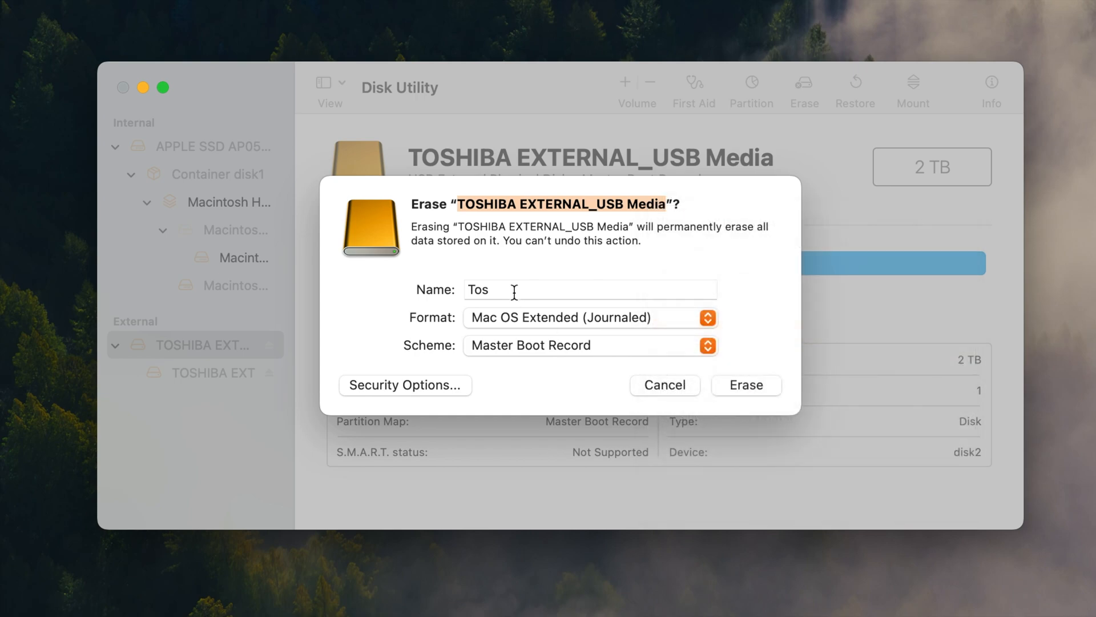
right_click(497, 288)
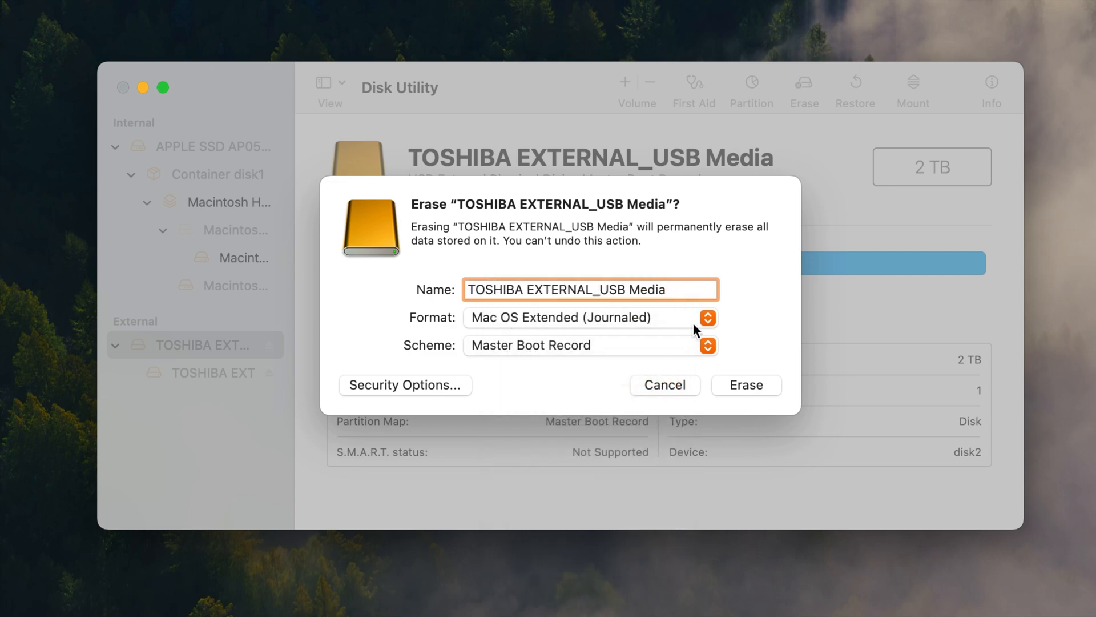
key("Backspace")
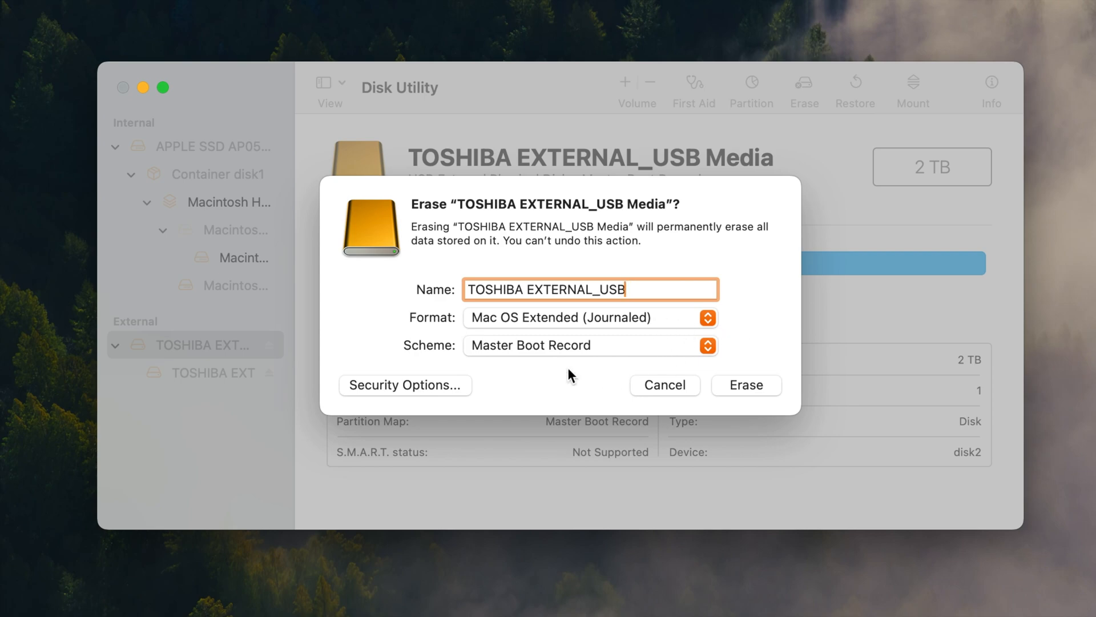
mouse_move(615, 355)
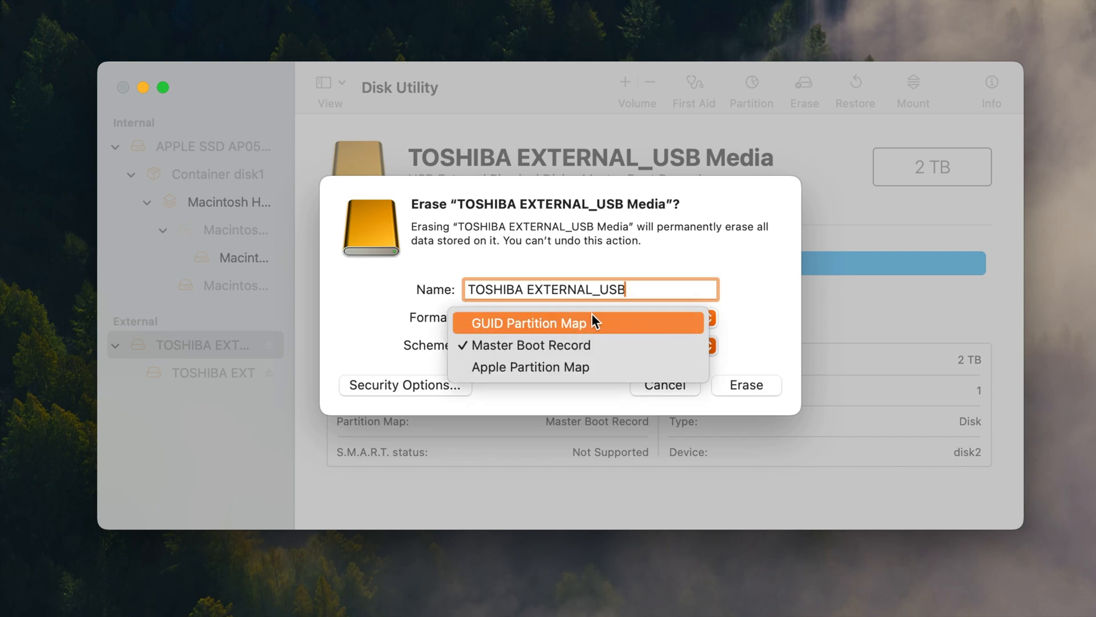
left_click(528, 322)
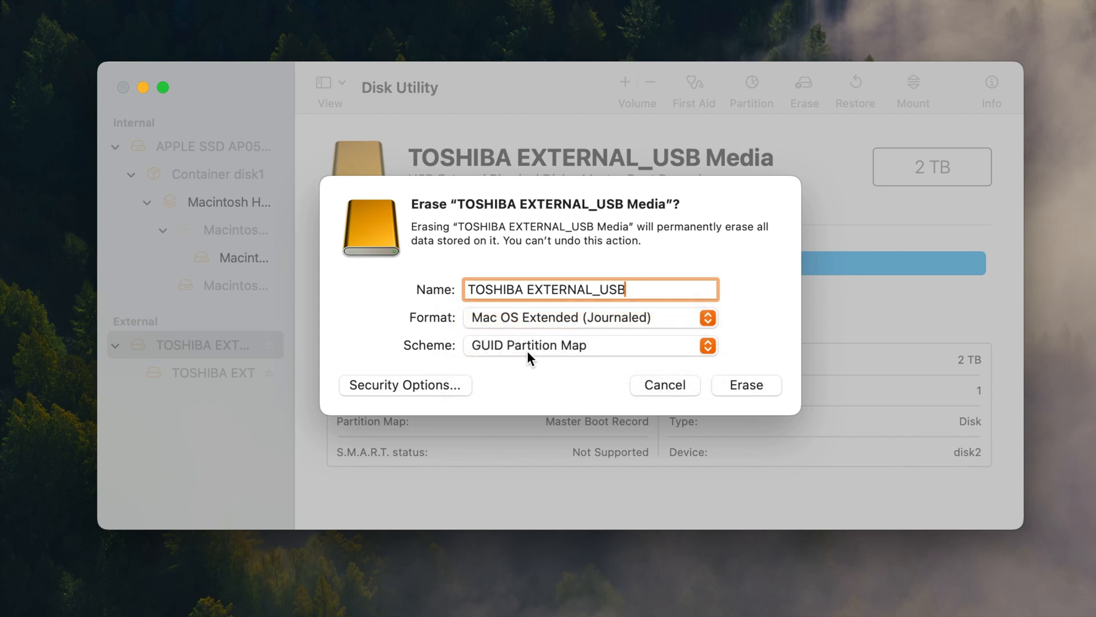
mouse_move(559, 390)
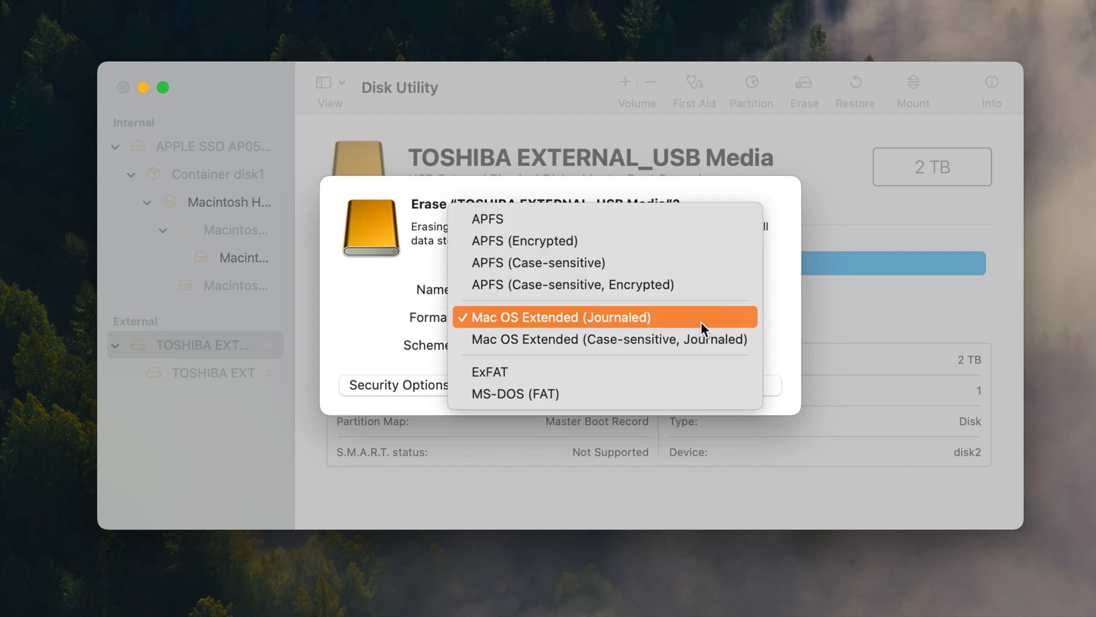
mouse_move(681, 316)
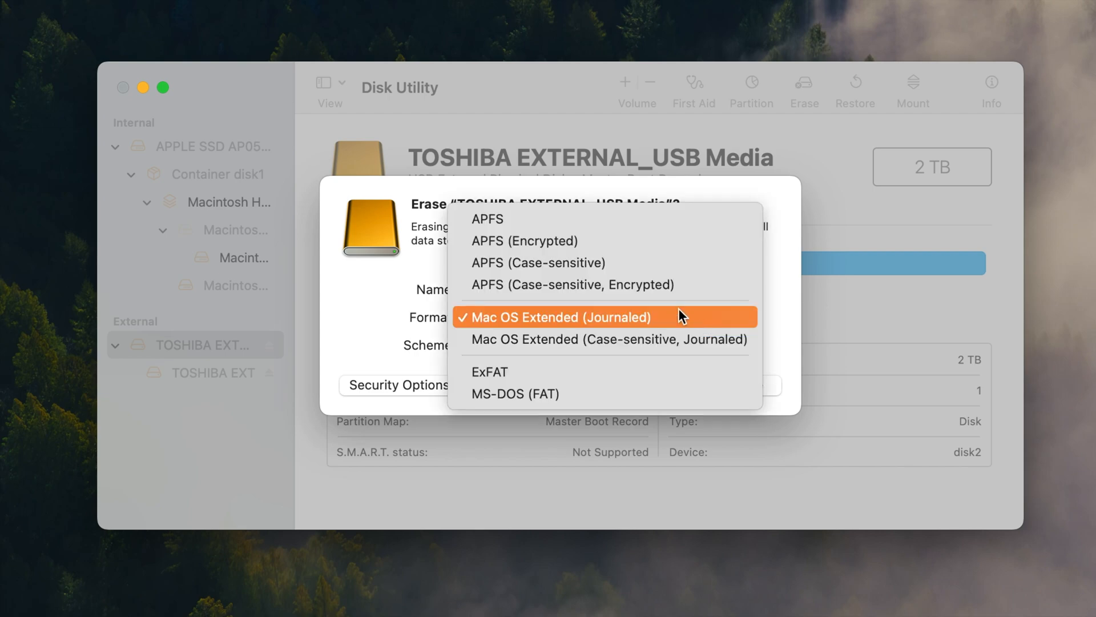
mouse_move(783, 315)
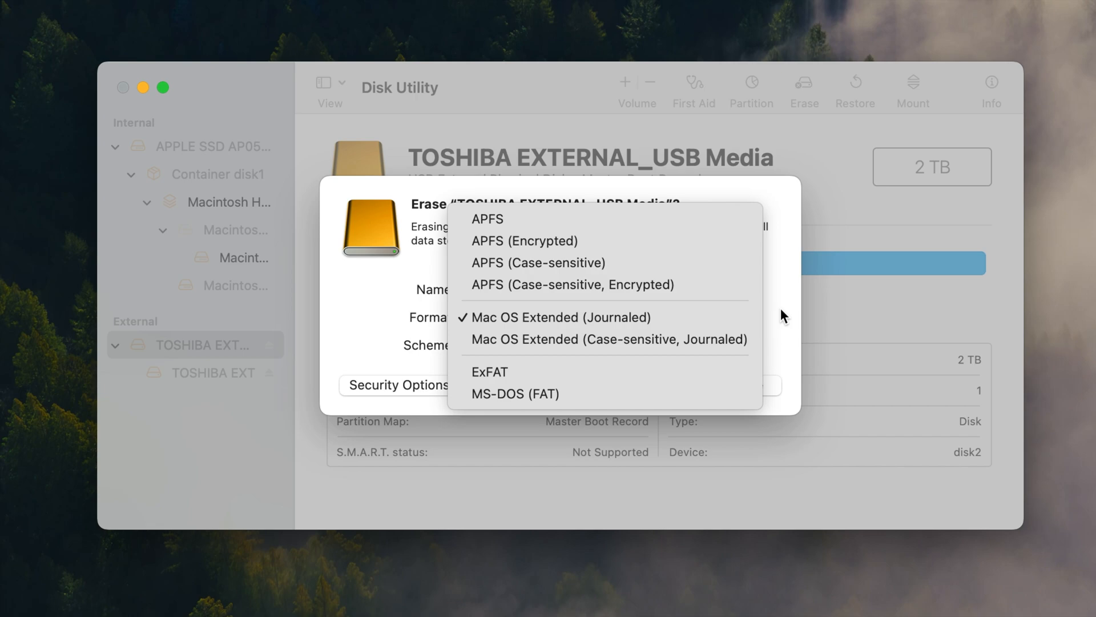
mouse_move(610, 263)
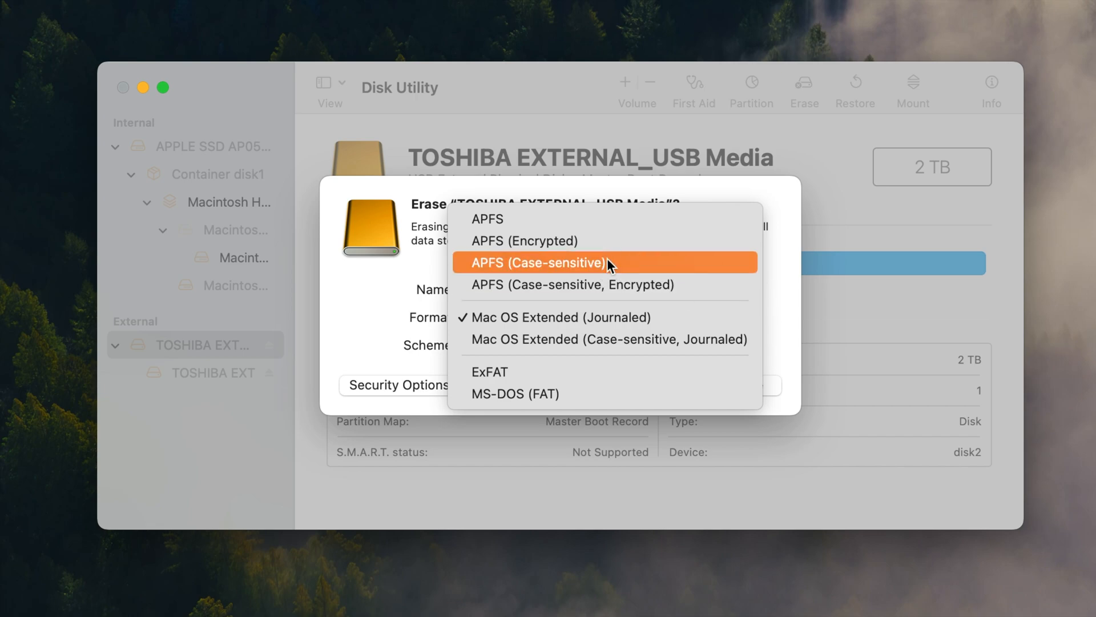
mouse_move(586, 177)
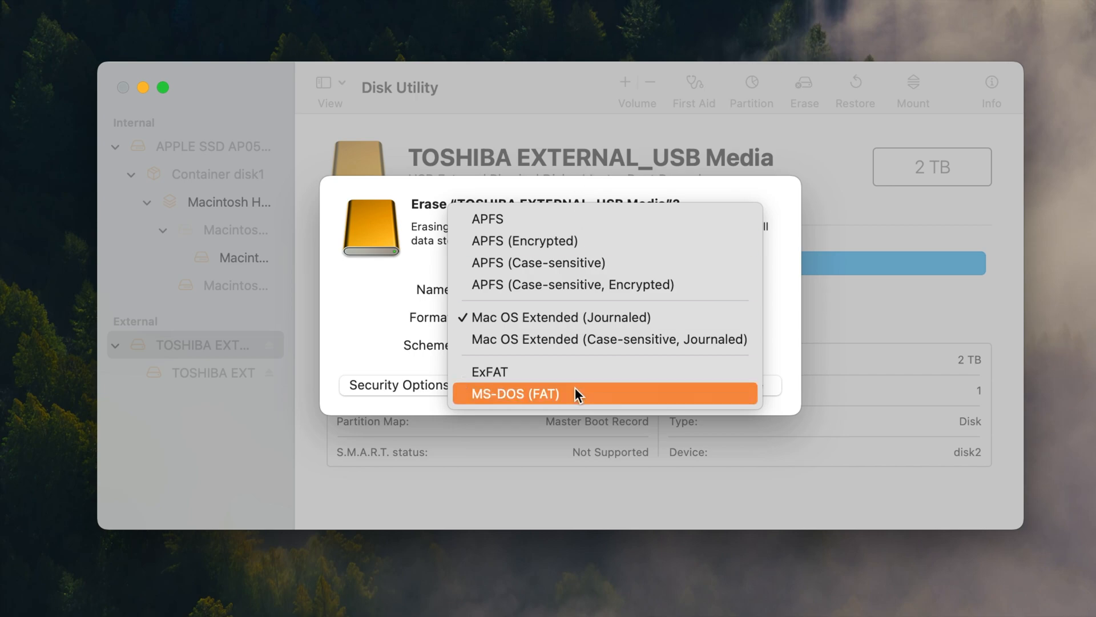
mouse_move(523, 398)
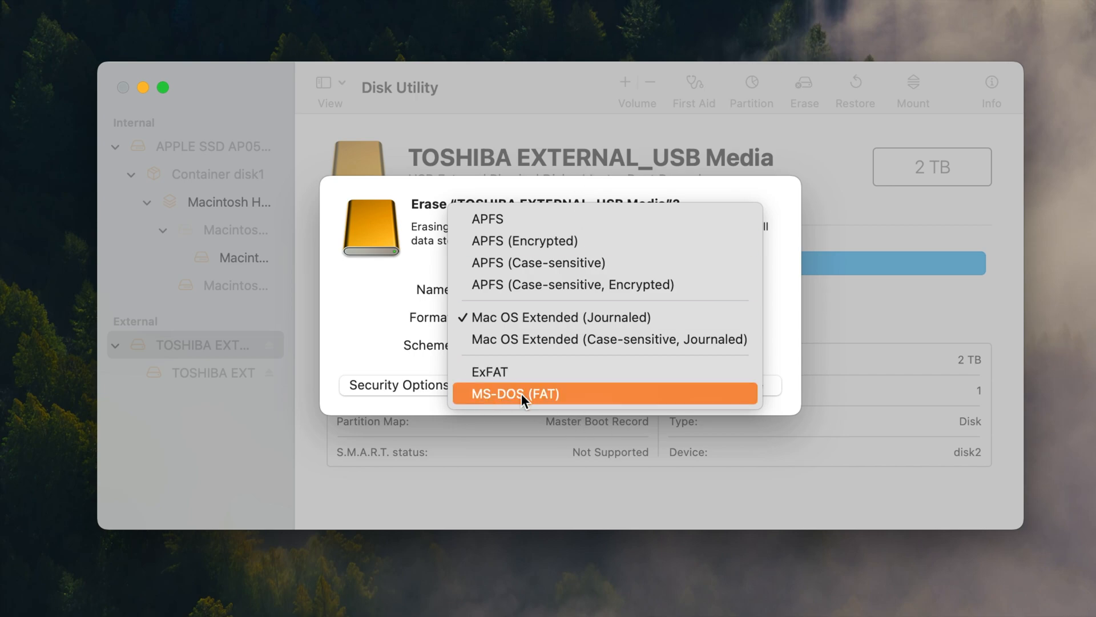
mouse_move(510, 432)
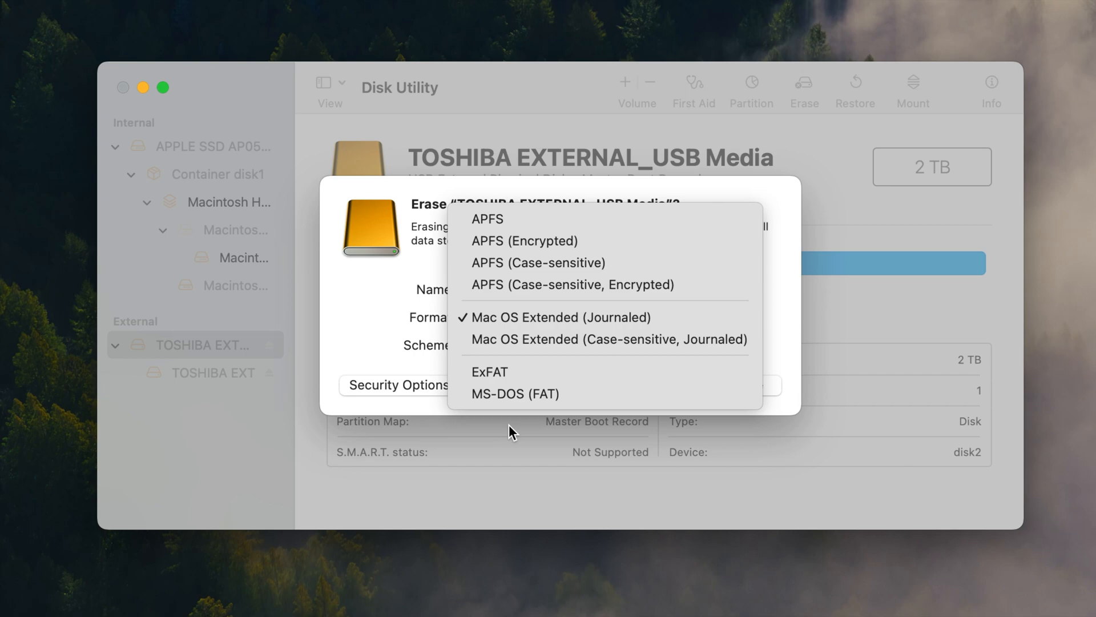
mouse_move(527, 316)
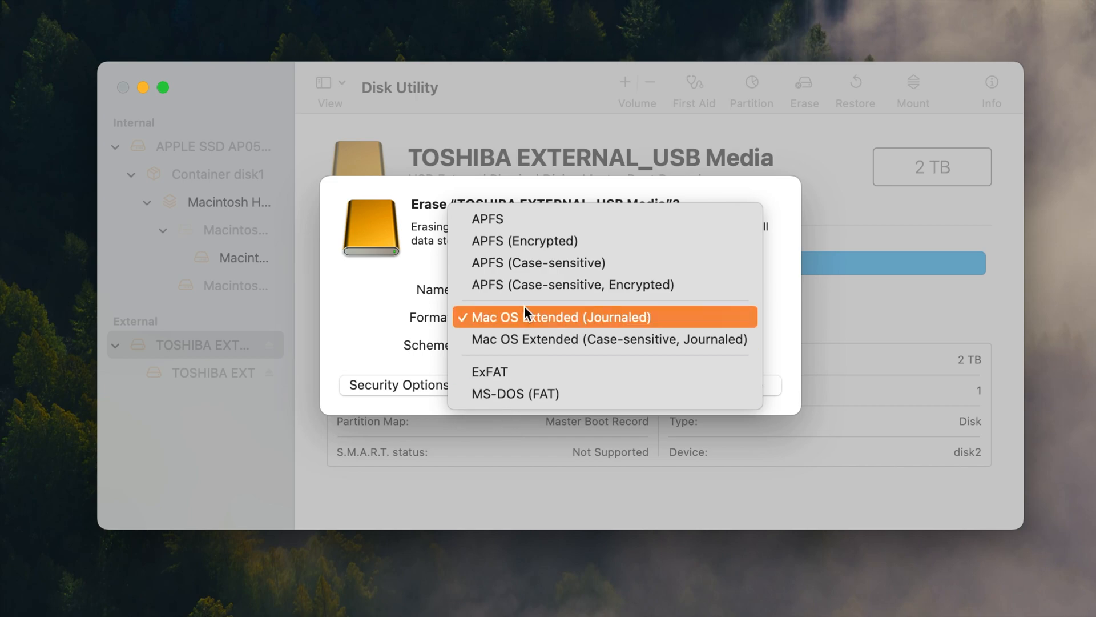
left_click(563, 316)
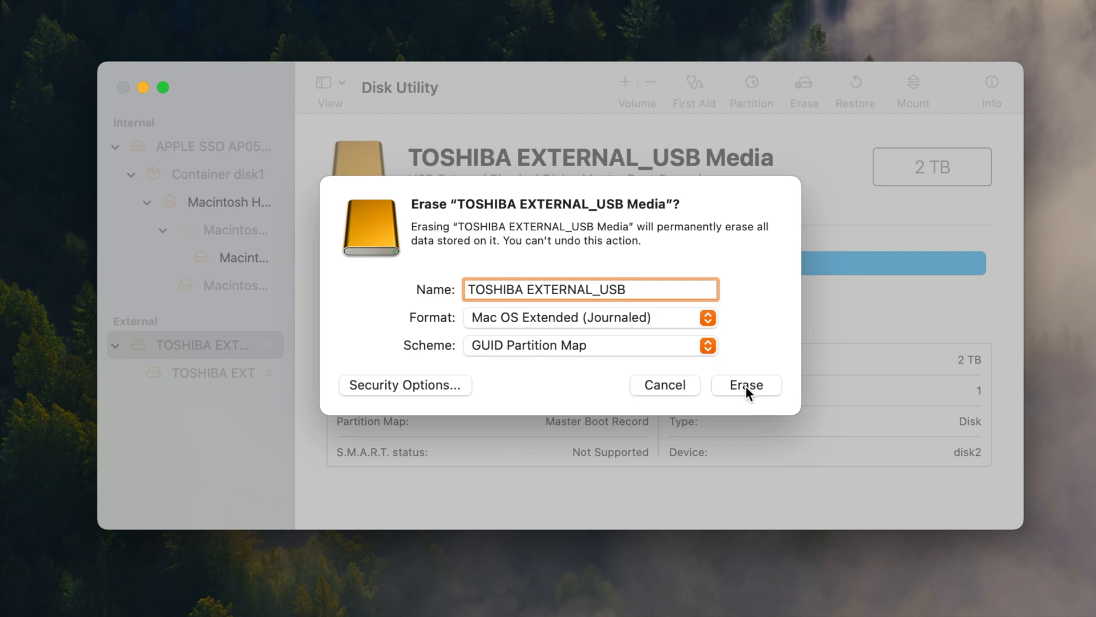
Erase the drive to a GUID Partition Map with one Mac OS Extended (Journaled) volume
left_click(745, 384)
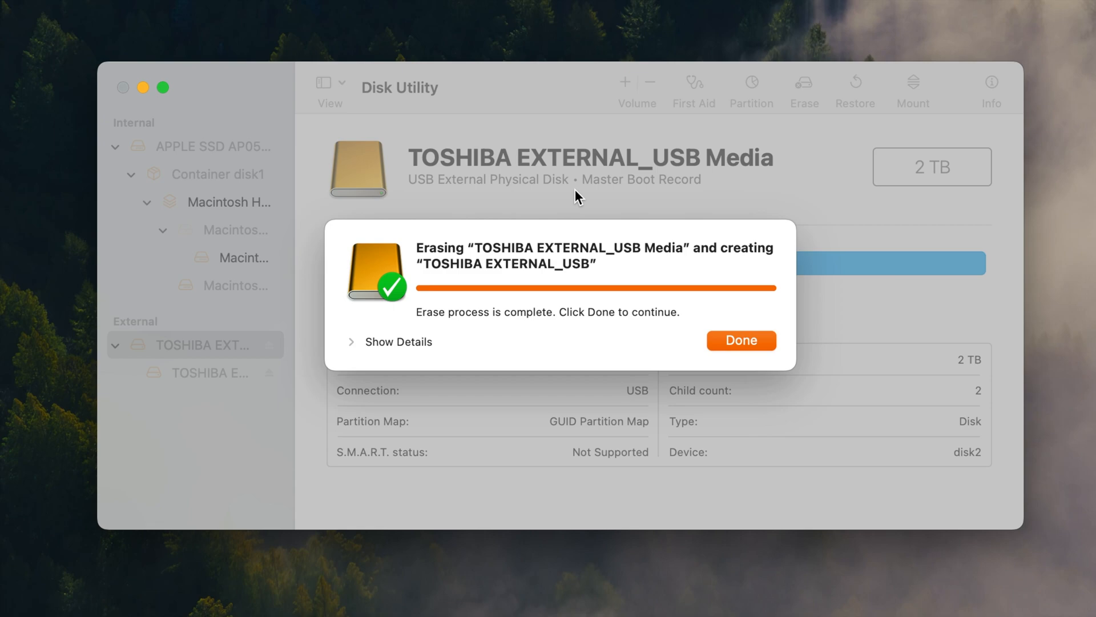
mouse_move(750, 328)
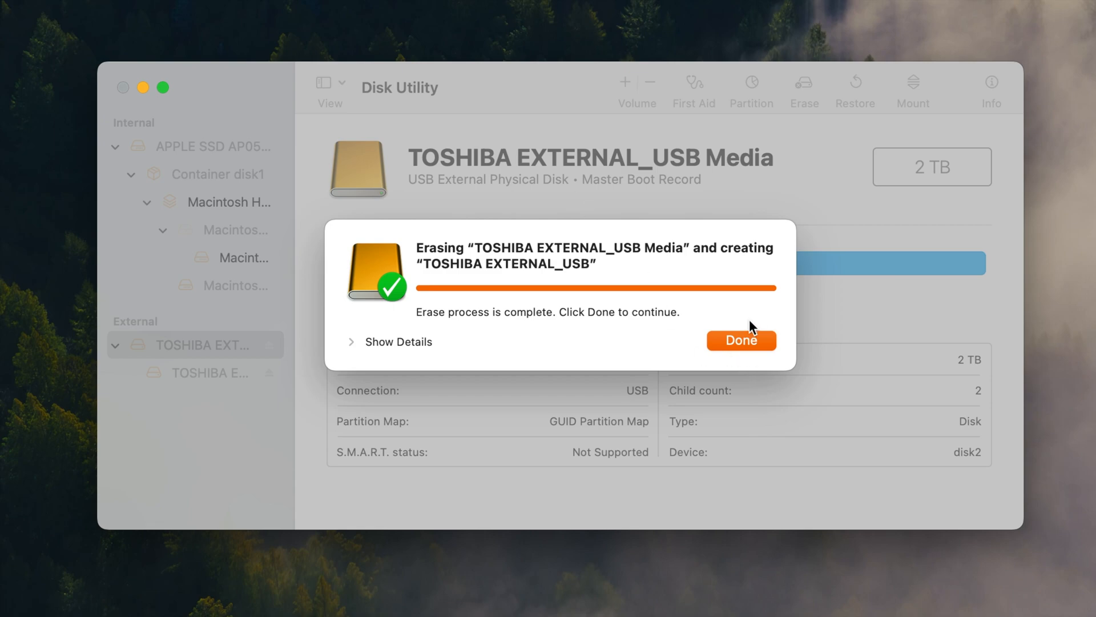
mouse_move(758, 342)
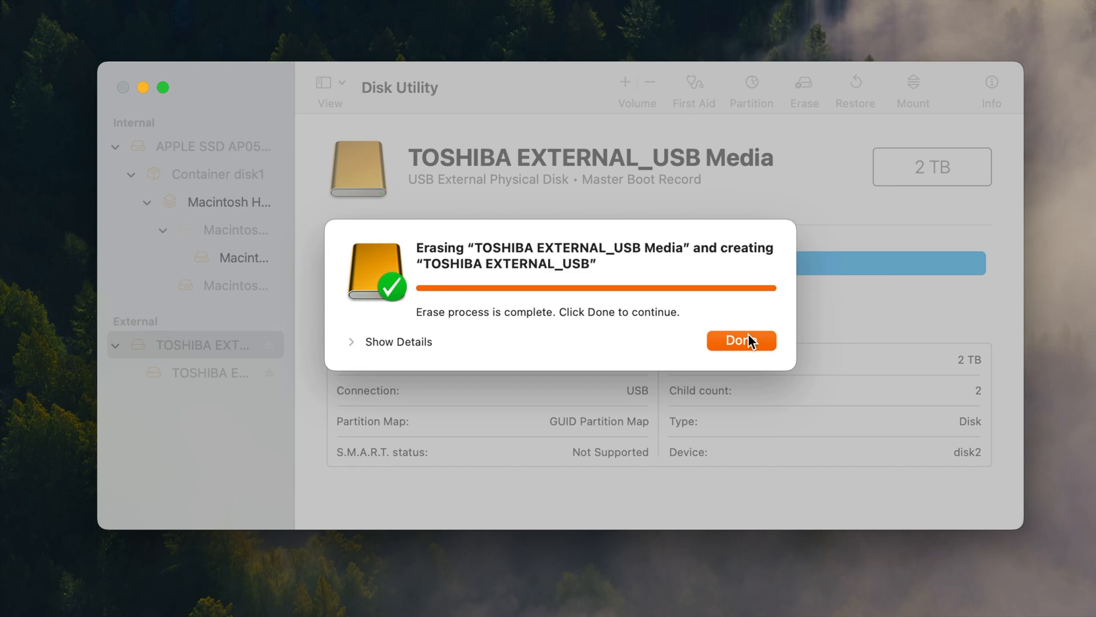
left_click(740, 340)
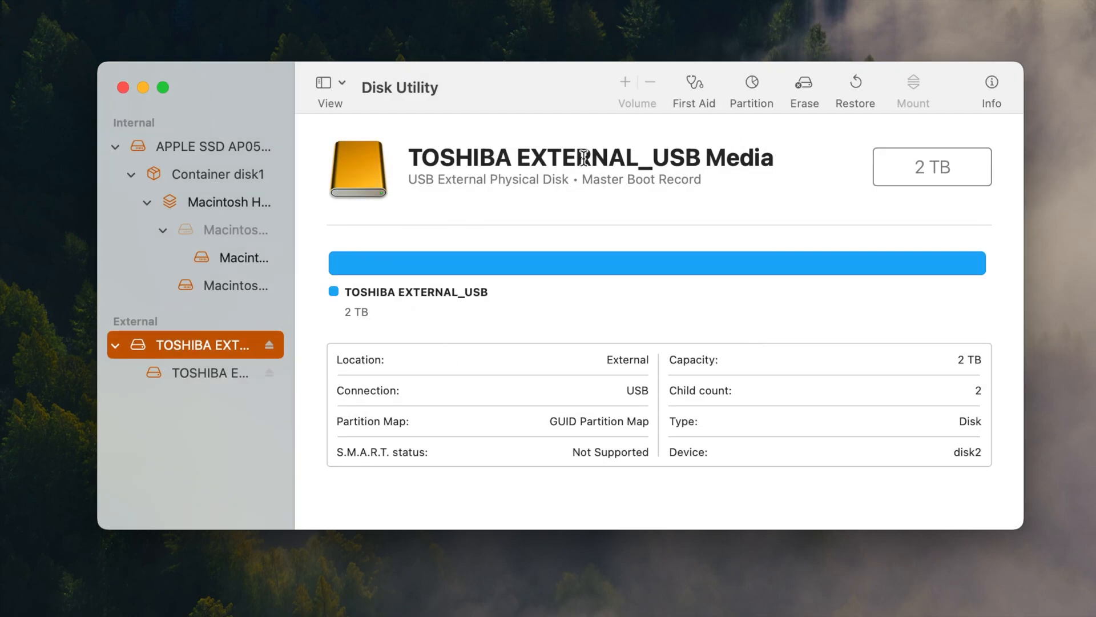
Verify the drive's new partition map and the TOSHIBA EXTERNAL_USB volume's format in the sidebar
left_click(203, 372)
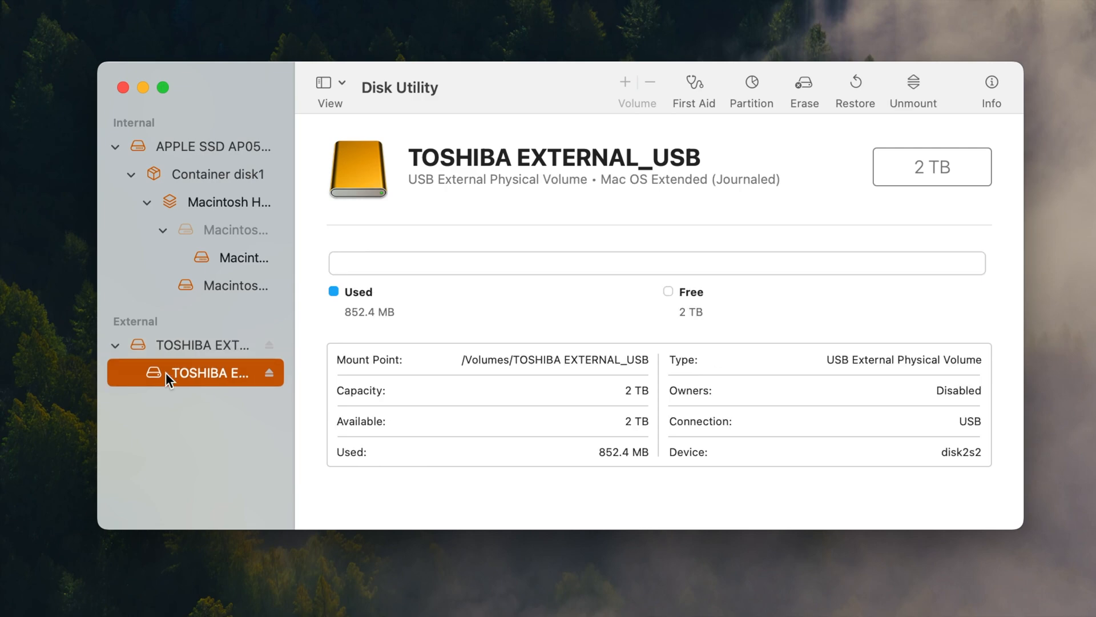
left_click(203, 344)
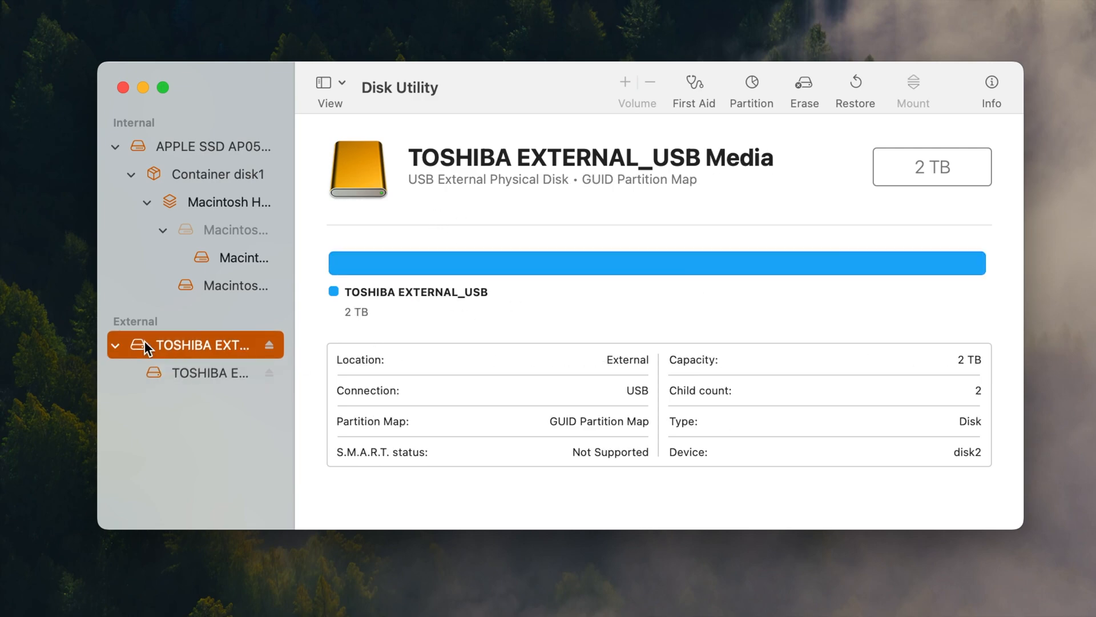
left_click(210, 372)
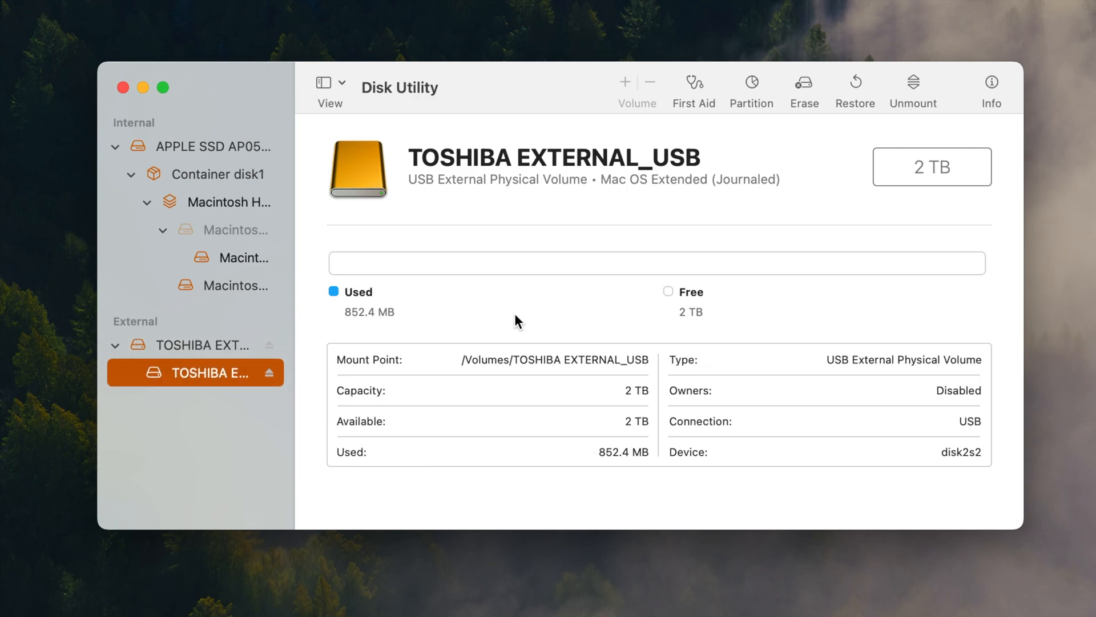
left_click(203, 344)
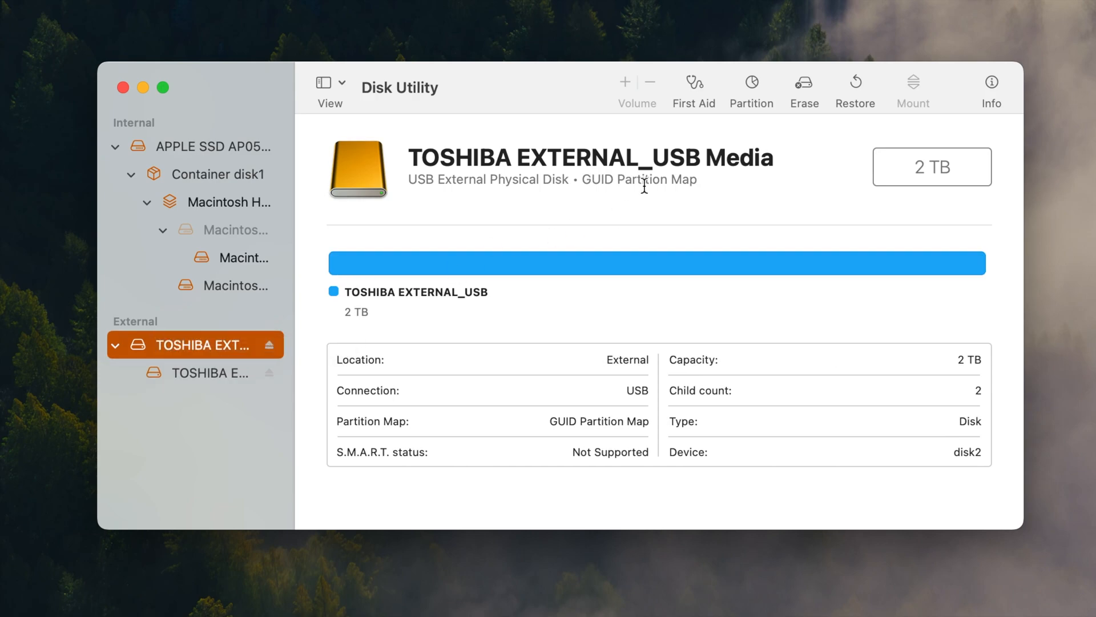
mouse_move(590, 210)
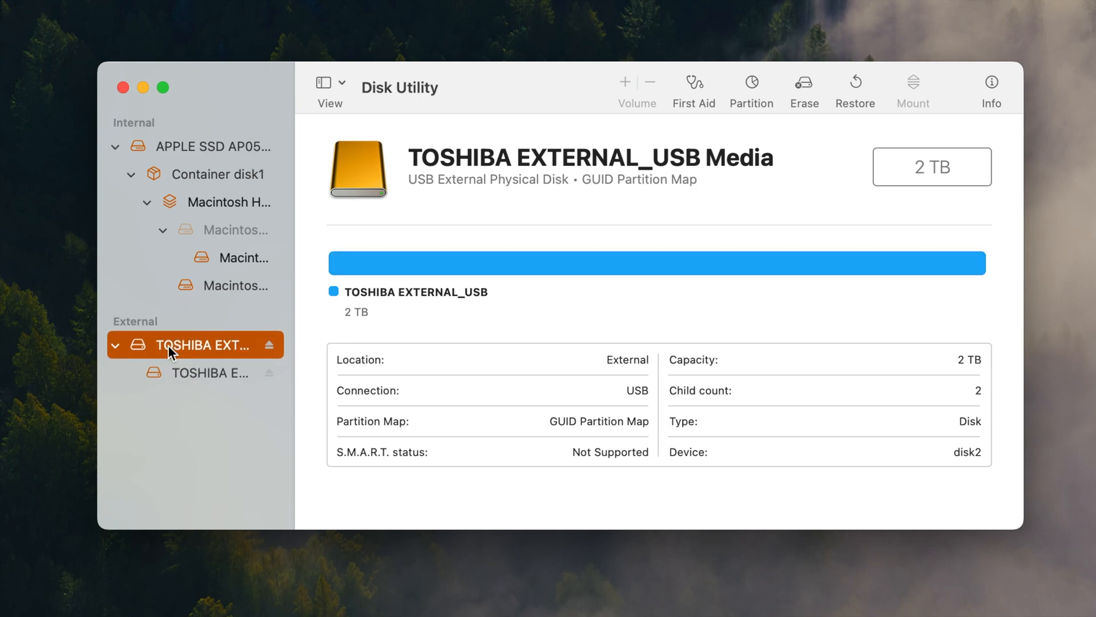
left_click(208, 372)
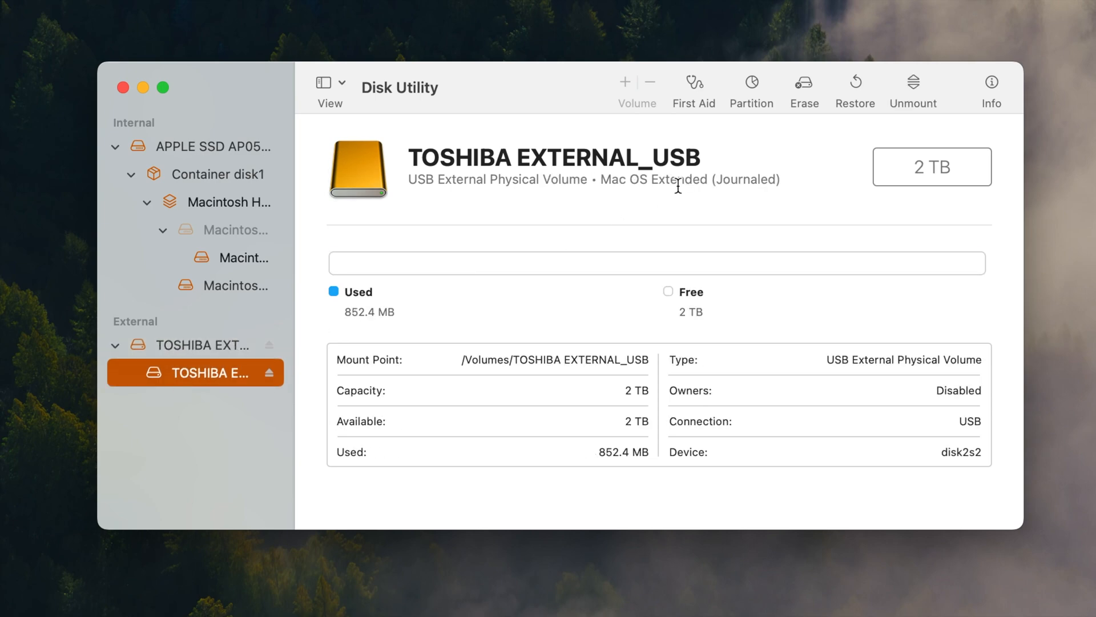
mouse_move(844, 191)
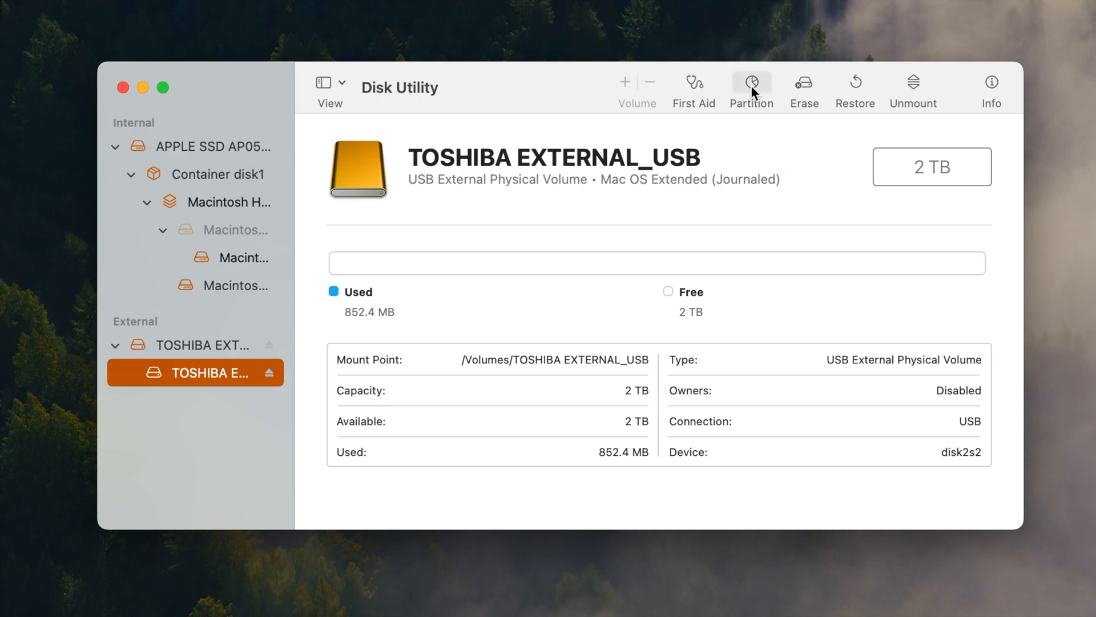
Add a second 1 TB partition Untitled, keeping Mac OS Extended (Journaled) as its format
left_click(752, 83)
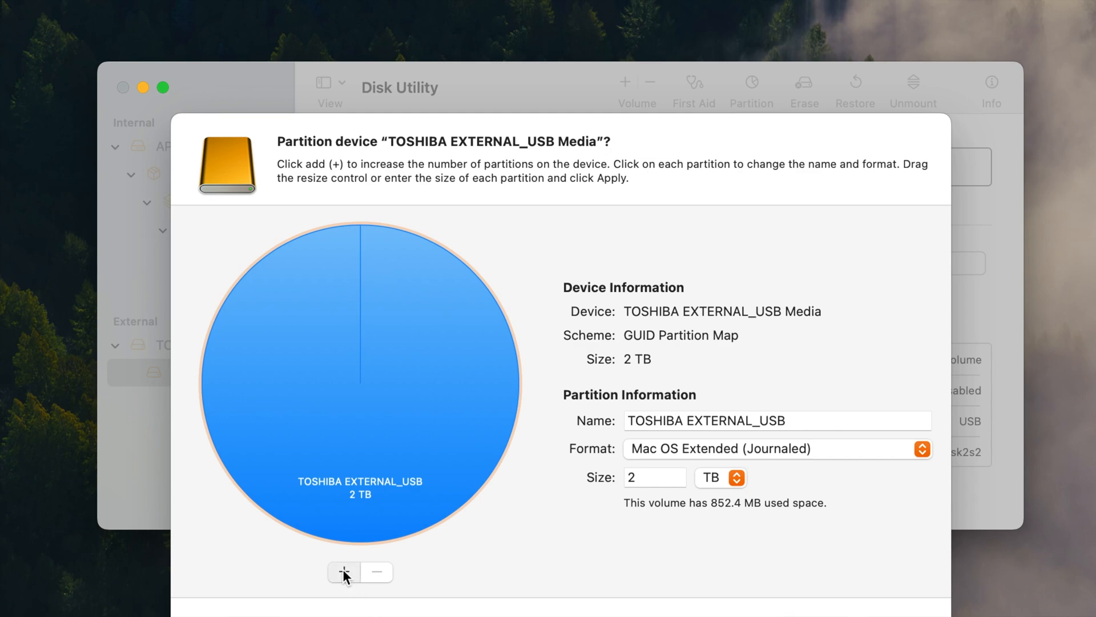
left_click(343, 573)
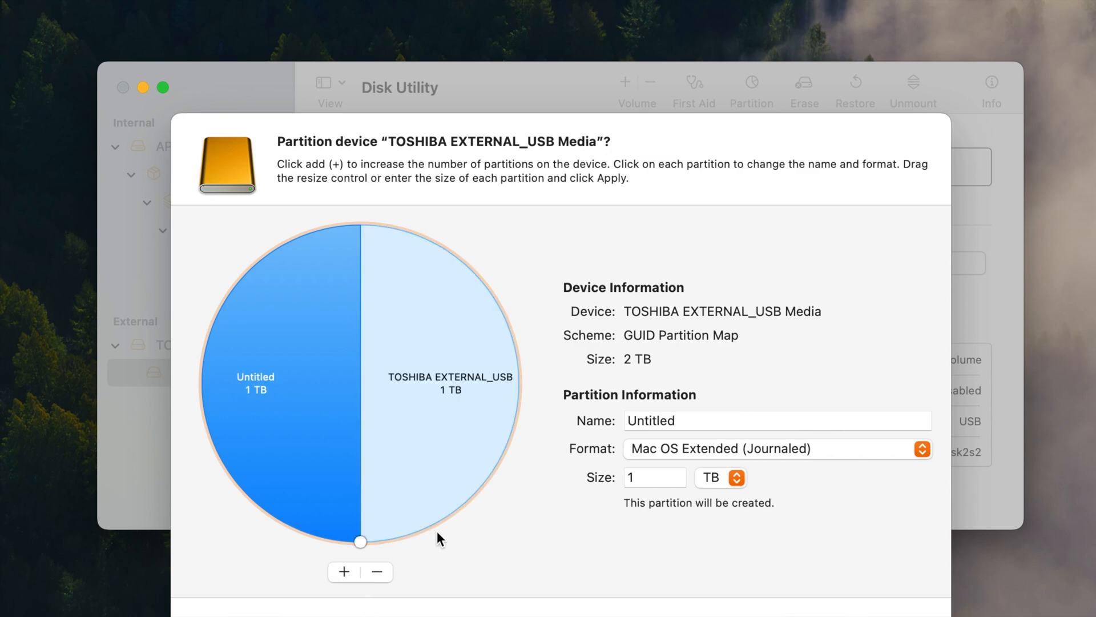
mouse_move(565, 541)
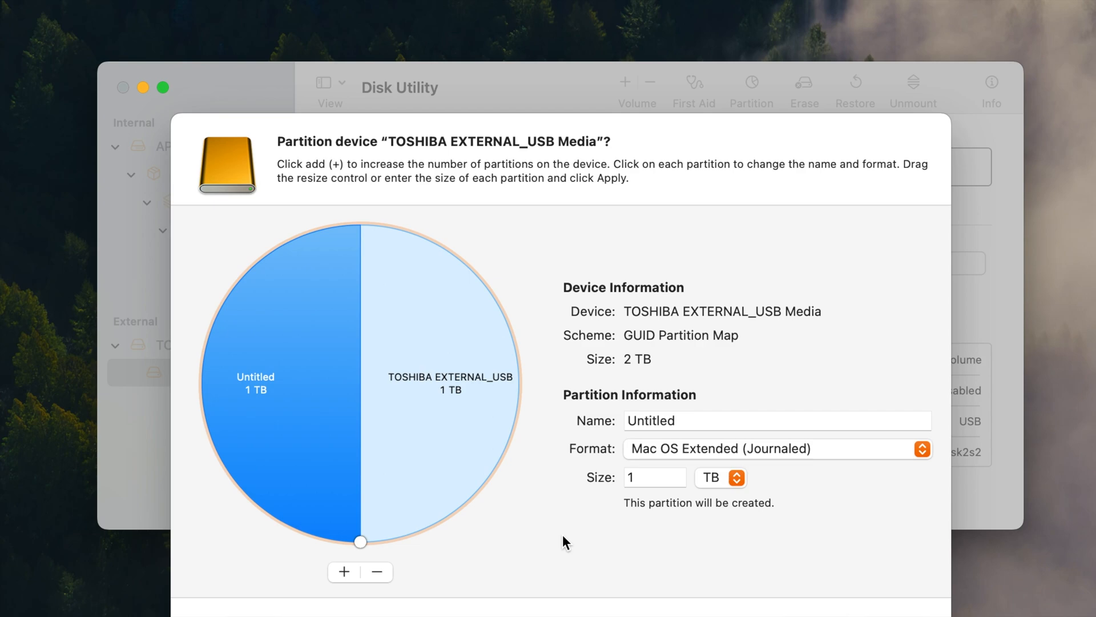
mouse_move(454, 501)
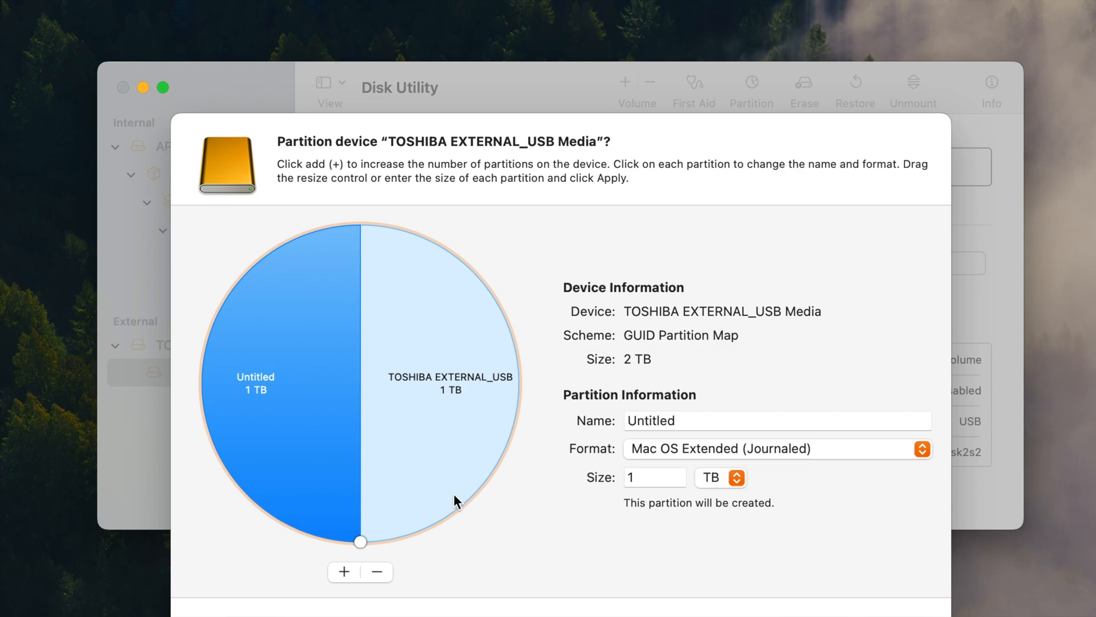
mouse_move(559, 513)
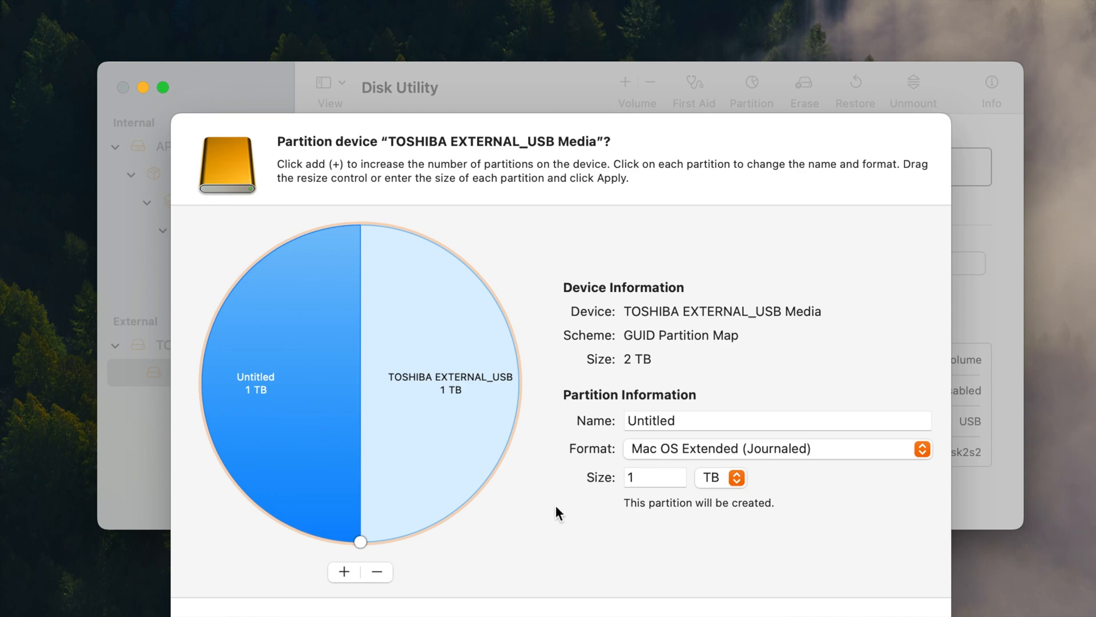
mouse_move(637, 503)
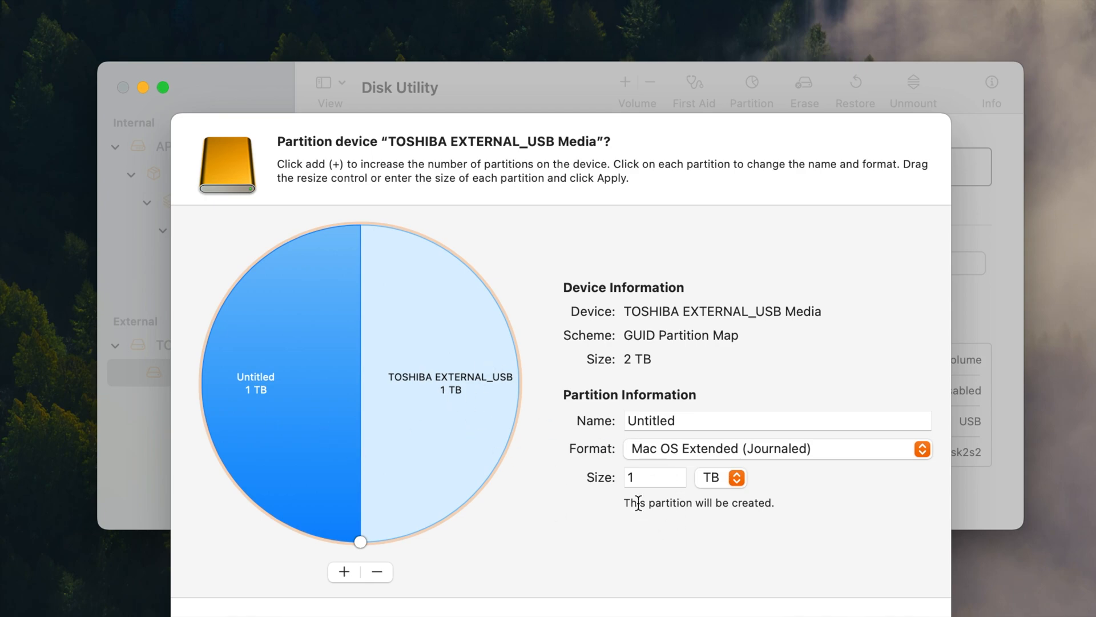
mouse_move(642, 358)
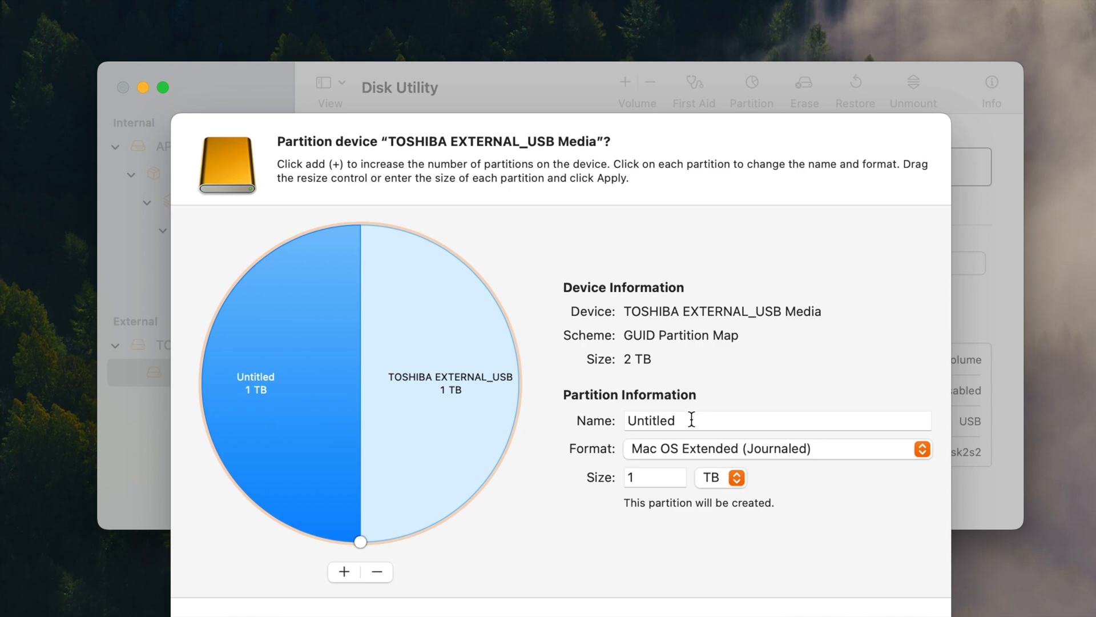
mouse_move(734, 403)
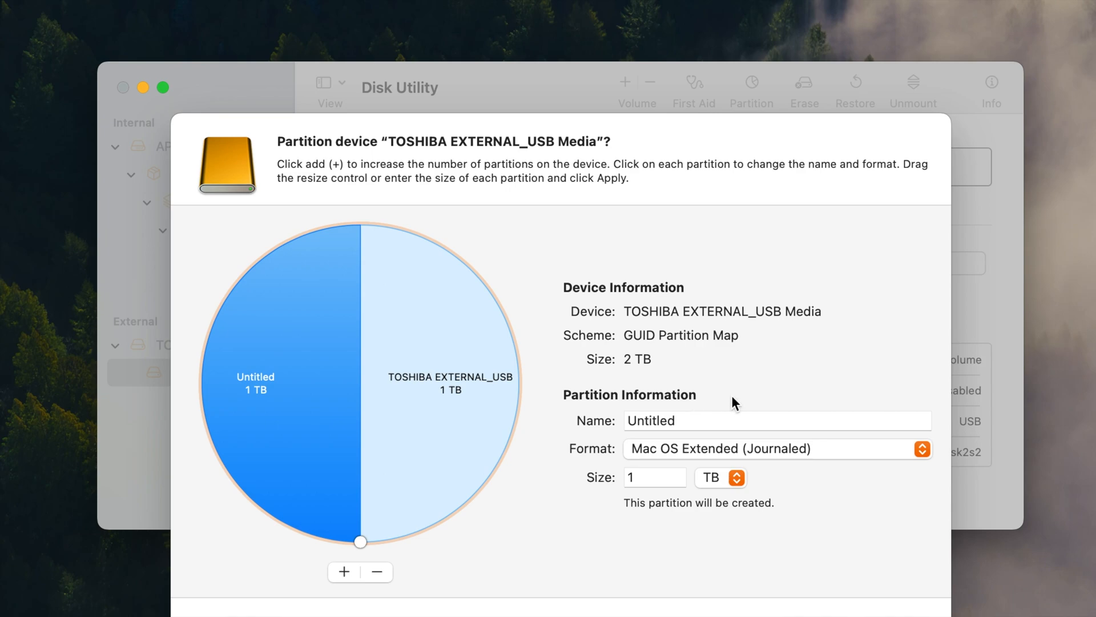
mouse_move(777, 499)
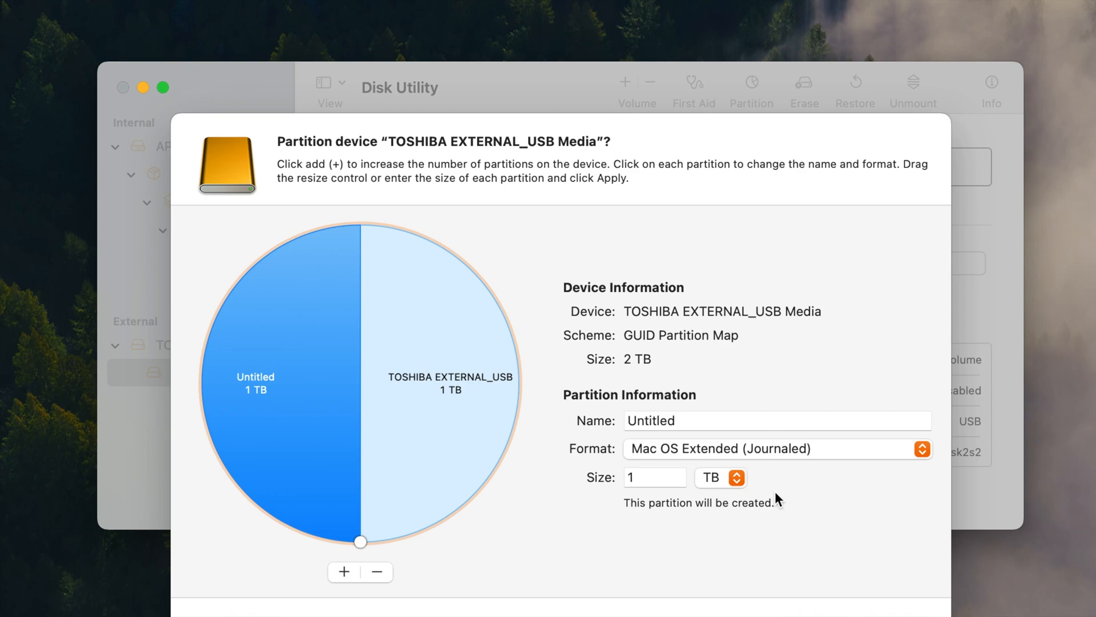
left_click(778, 448)
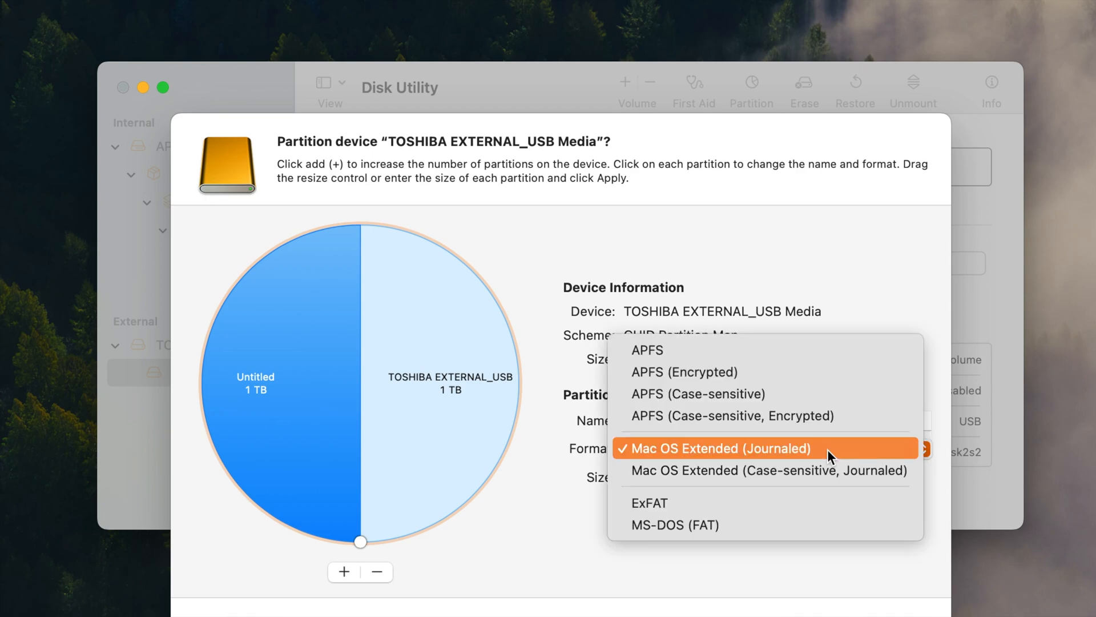
left_click(717, 447)
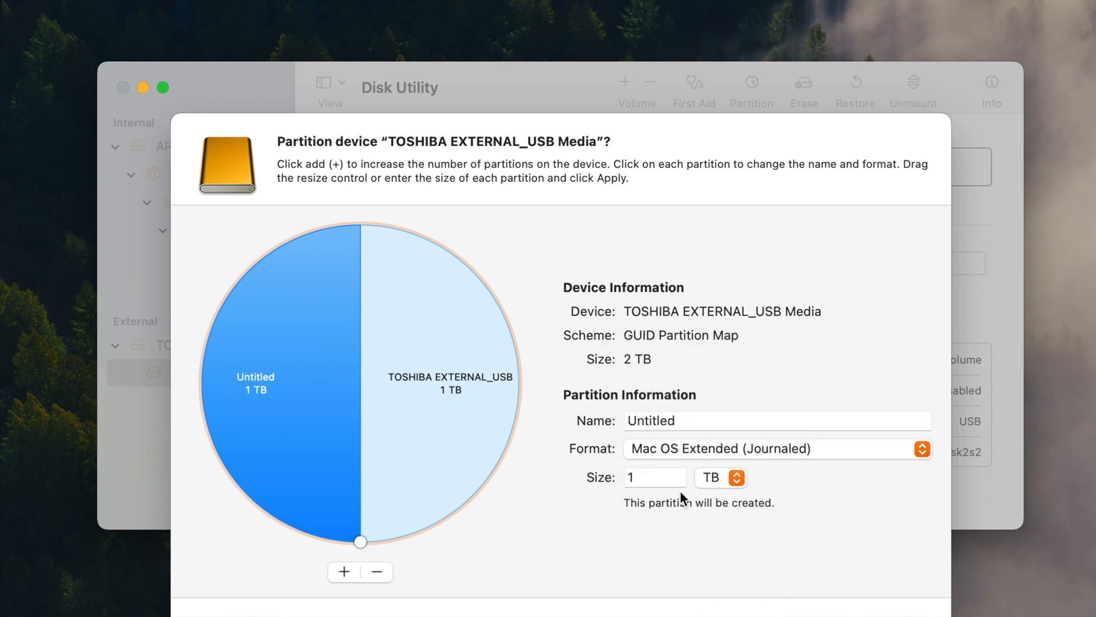
mouse_move(419, 422)
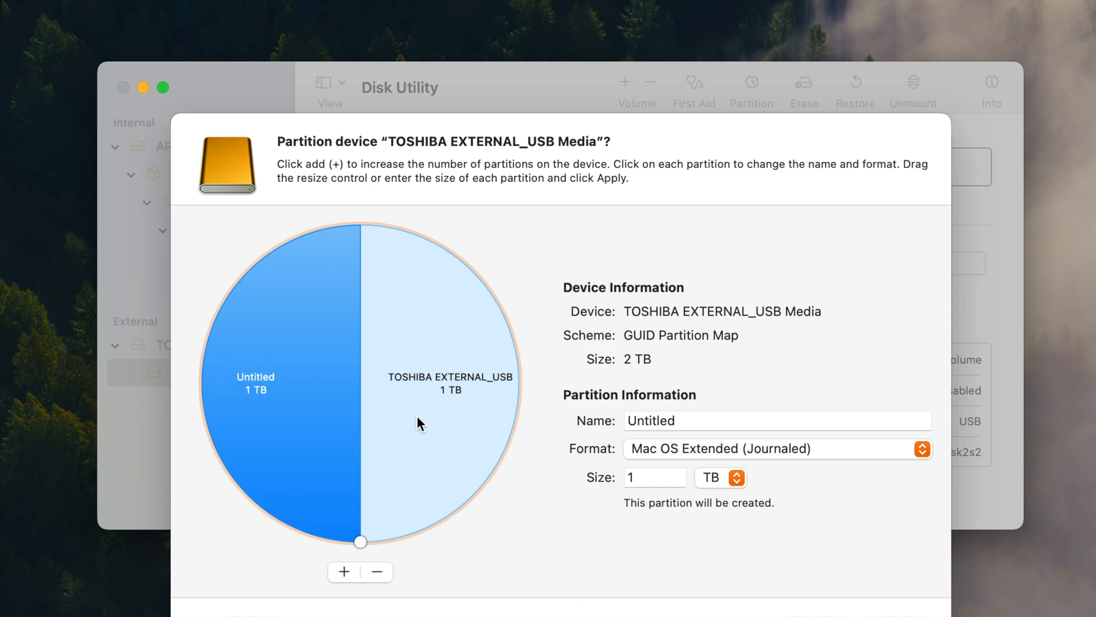
mouse_move(397, 587)
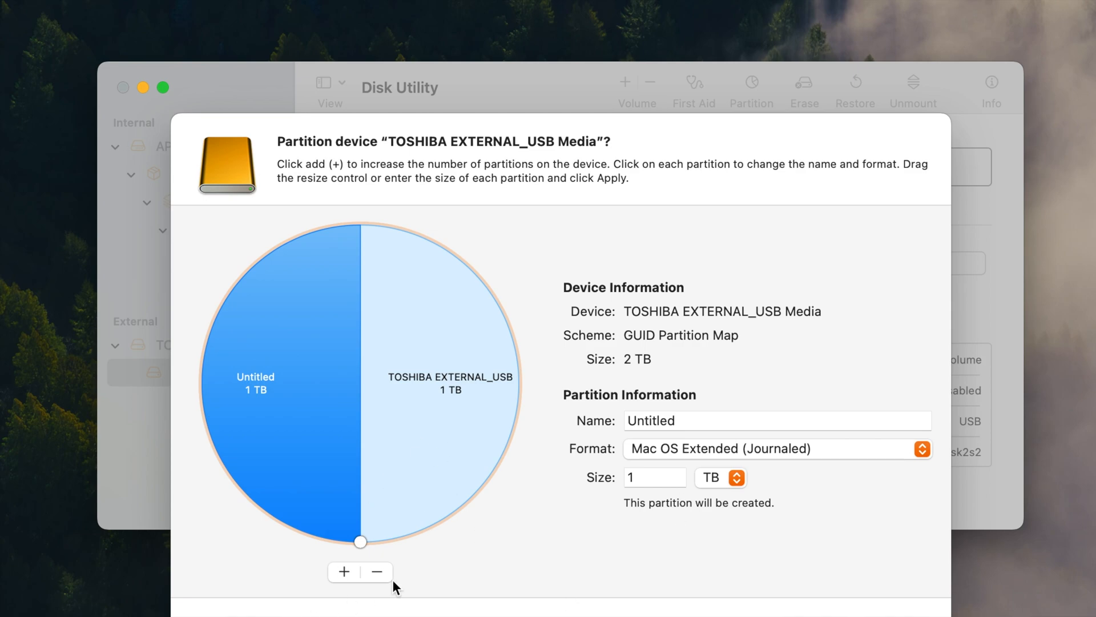
mouse_move(547, 525)
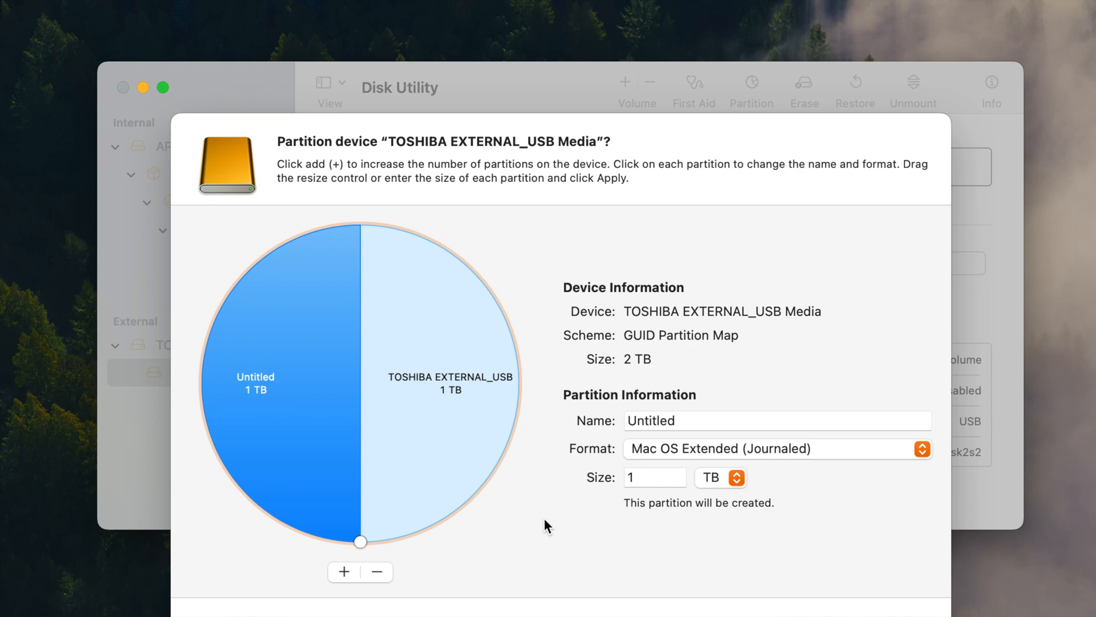
left_click(451, 381)
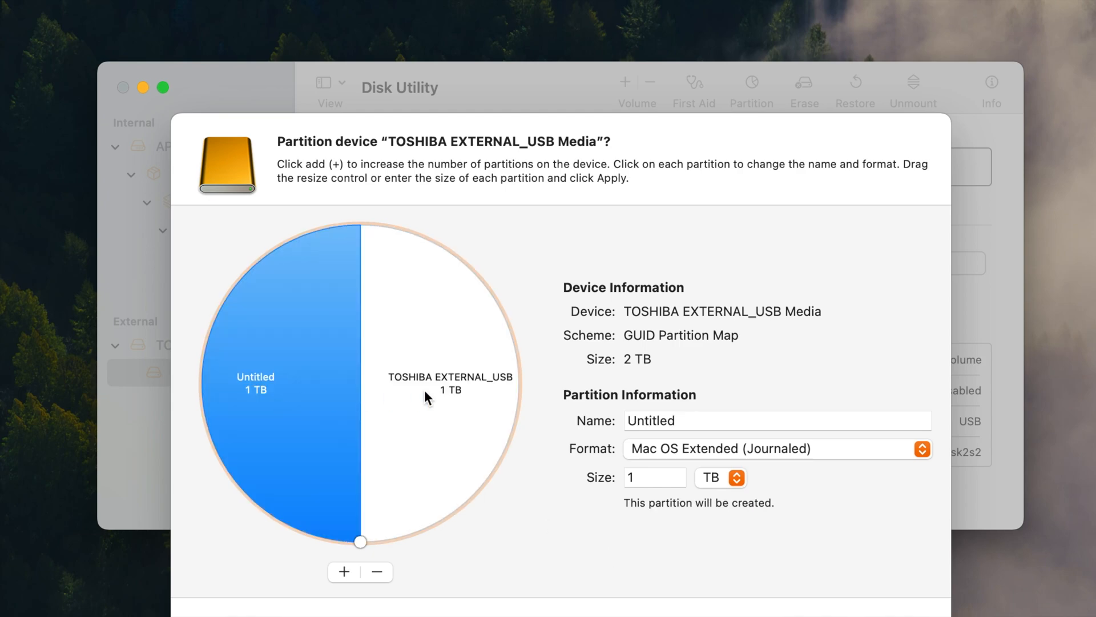
mouse_move(496, 537)
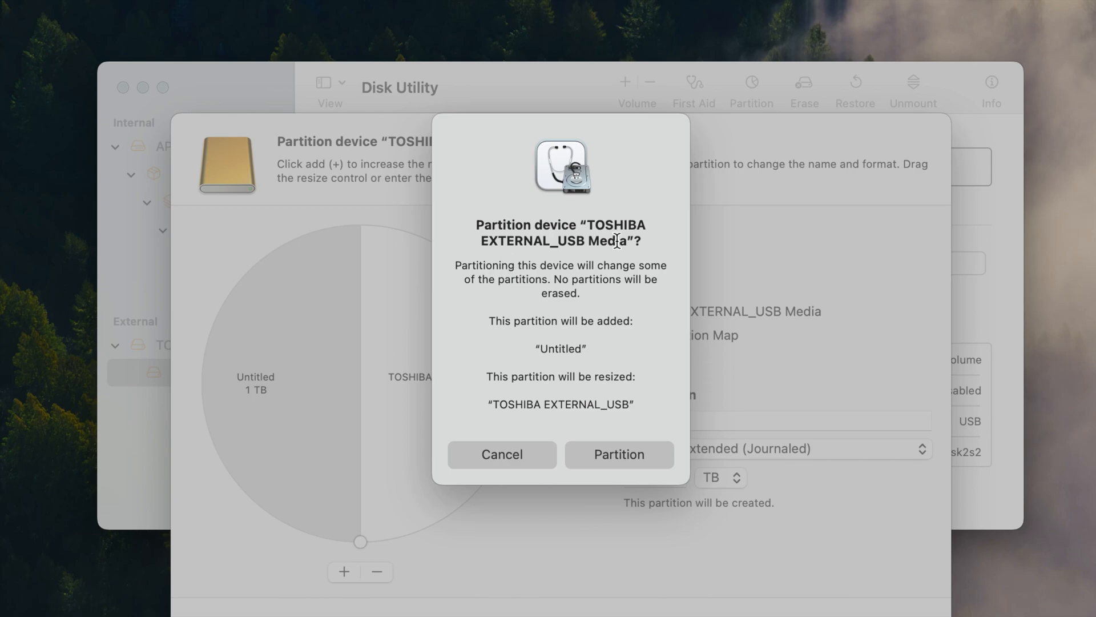
mouse_move(615, 281)
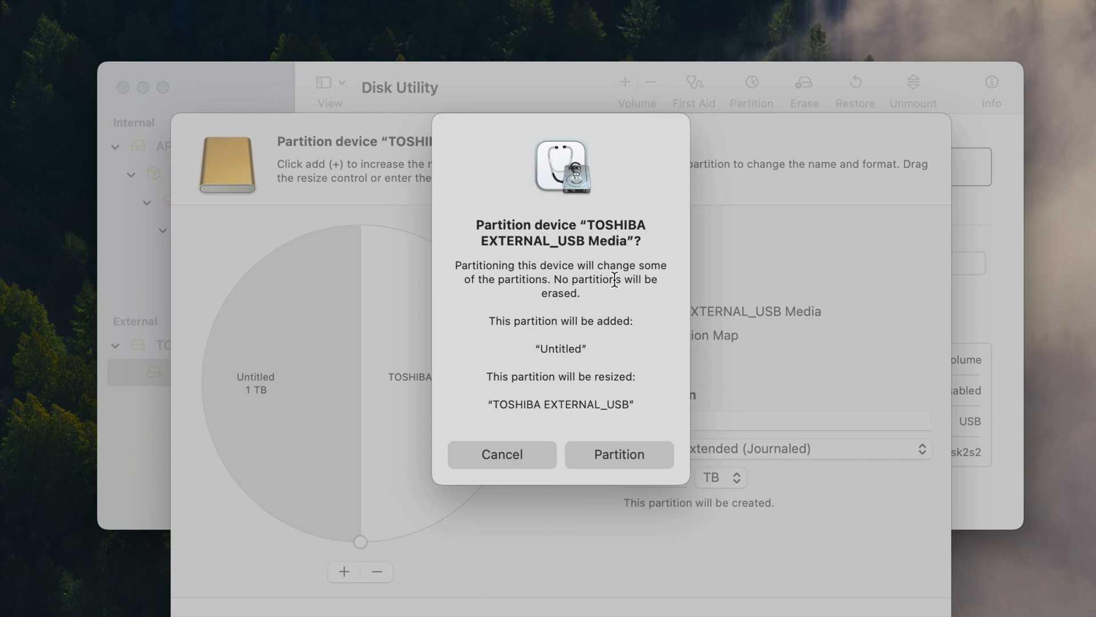
mouse_move(567, 302)
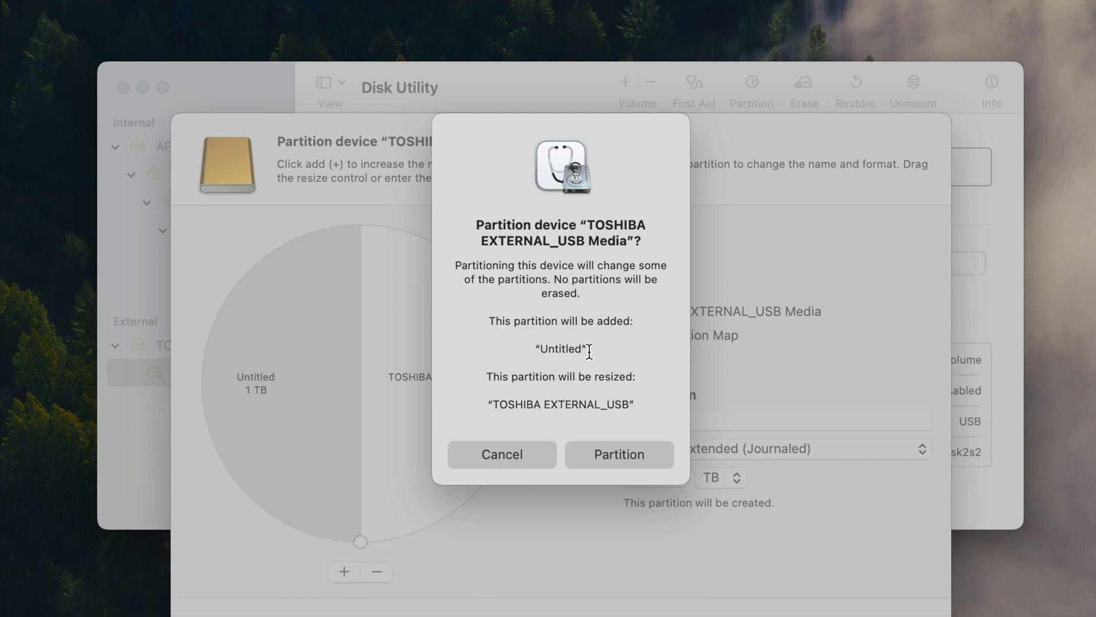
Confirm the partitioning, shrinking TOSHIBA EXTERNAL_USB to 1 TB and adding Untitled
left_click(618, 454)
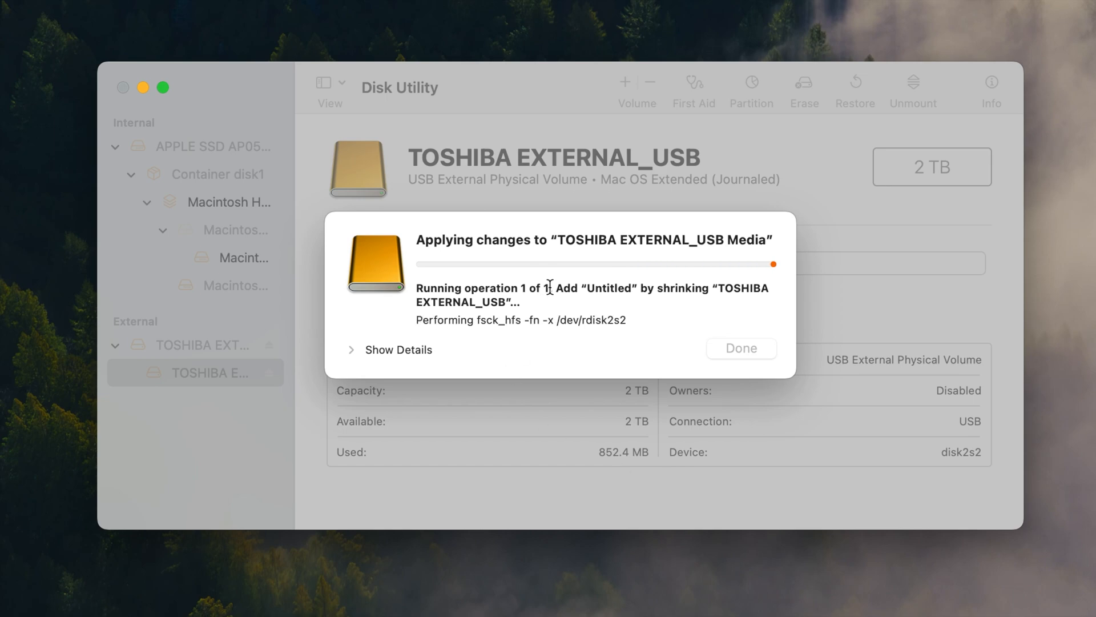
mouse_move(566, 201)
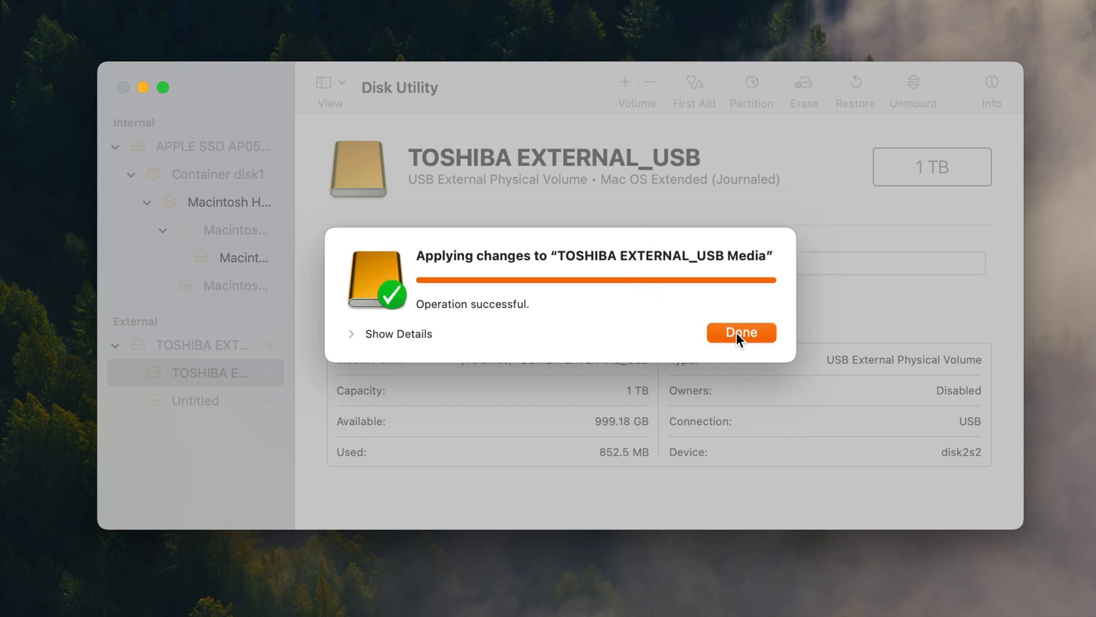
Dismiss the success notice and check Untitled (999.89 GB) and TOSHIBA EXTERNAL_USB (1 TB) volumes
left_click(739, 332)
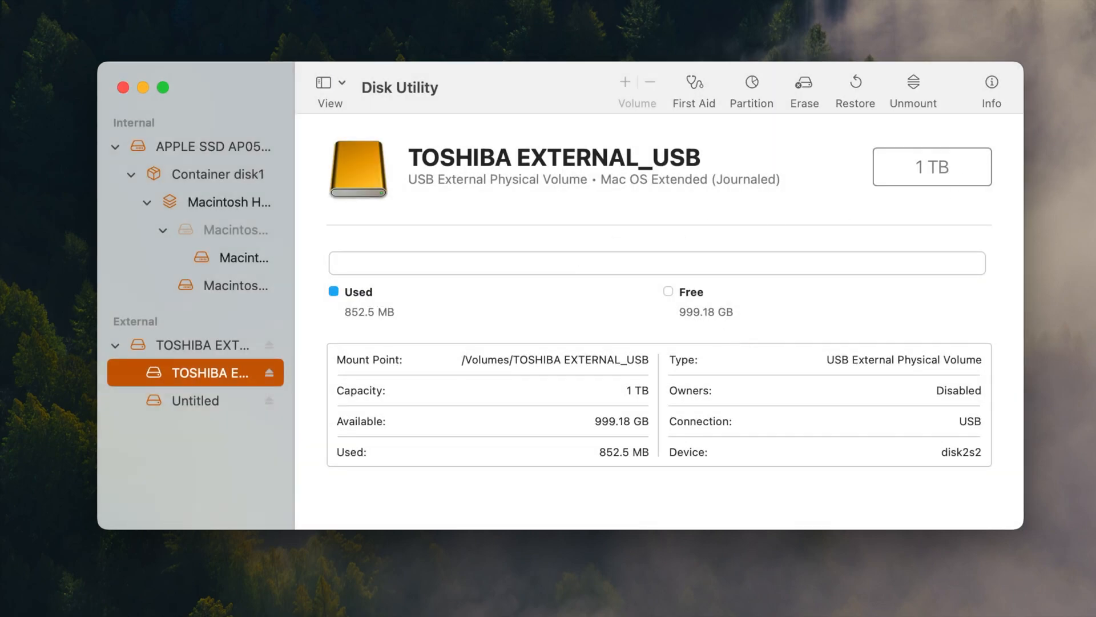
left_click(196, 400)
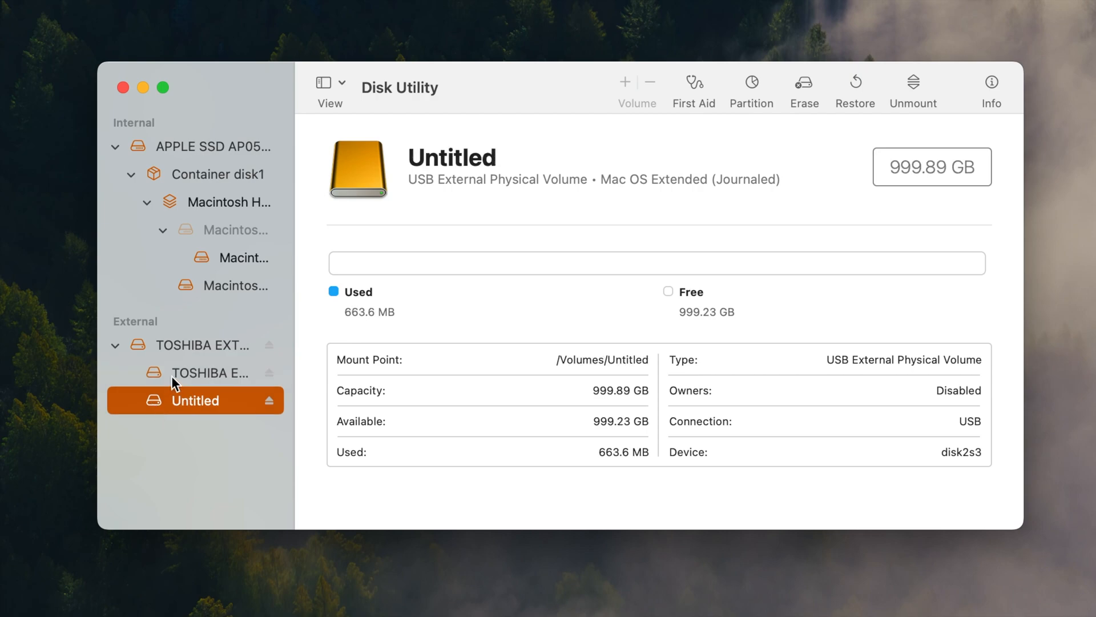
left_click(210, 372)
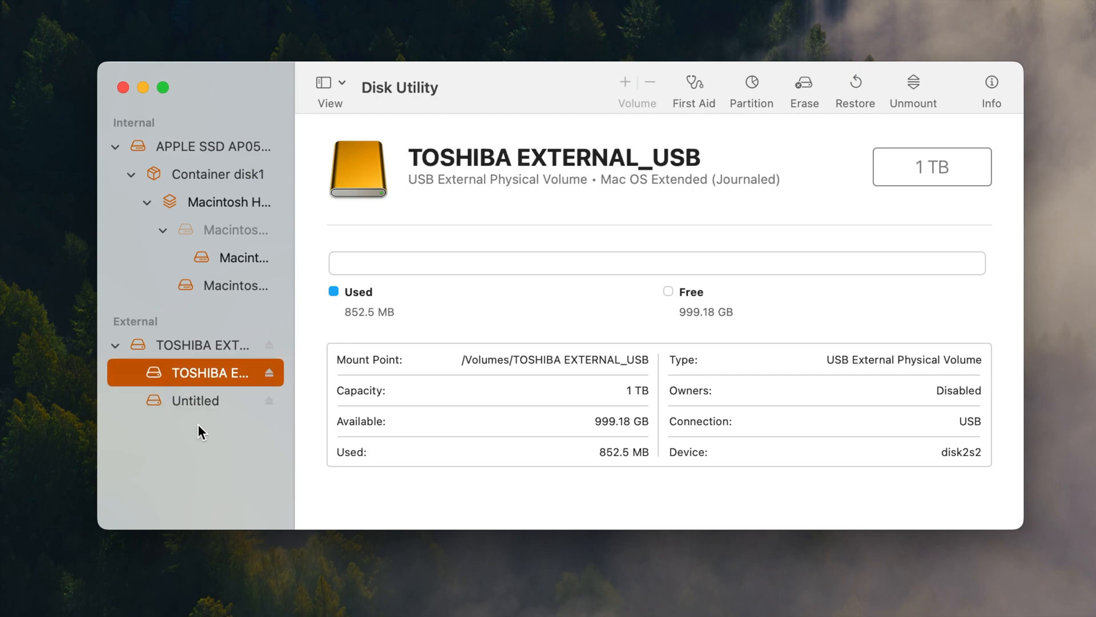
left_click(195, 399)
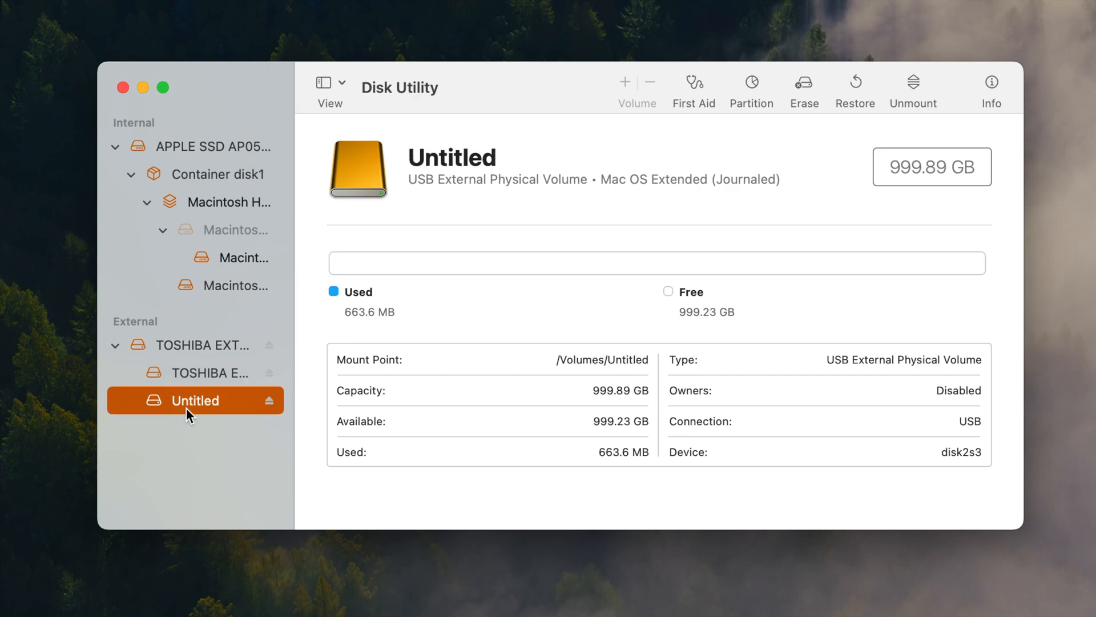
right_click(194, 400)
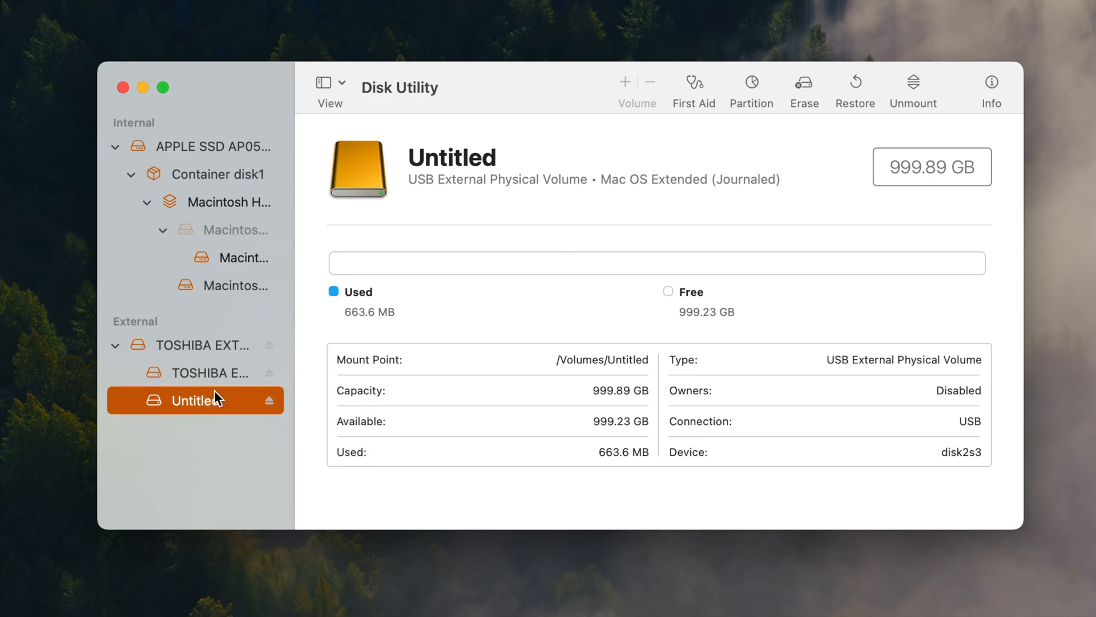
mouse_move(225, 385)
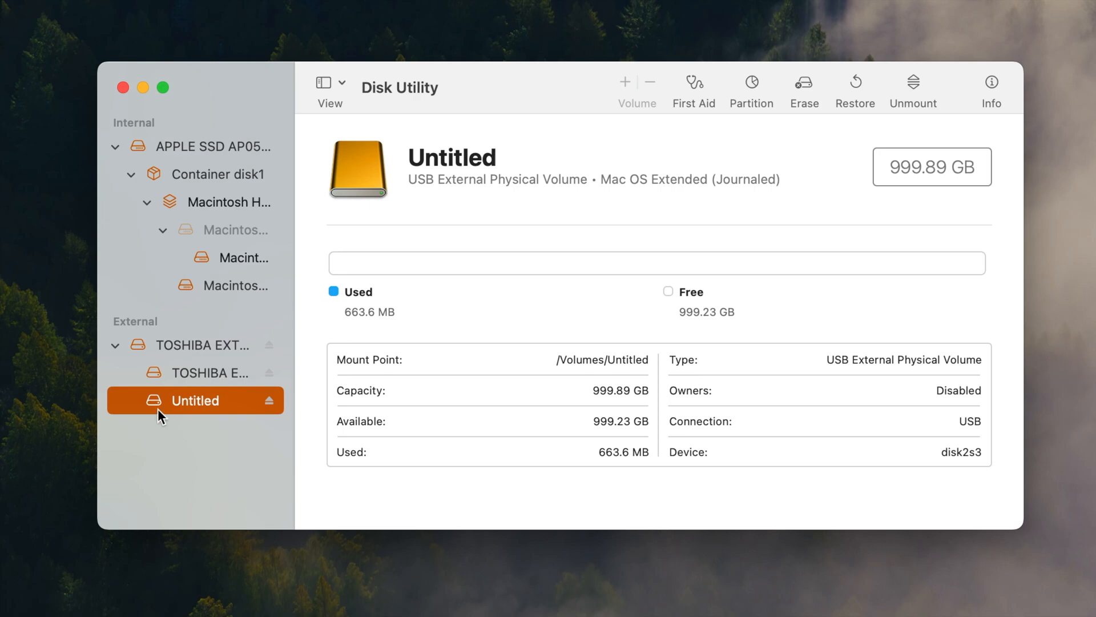
mouse_move(134, 417)
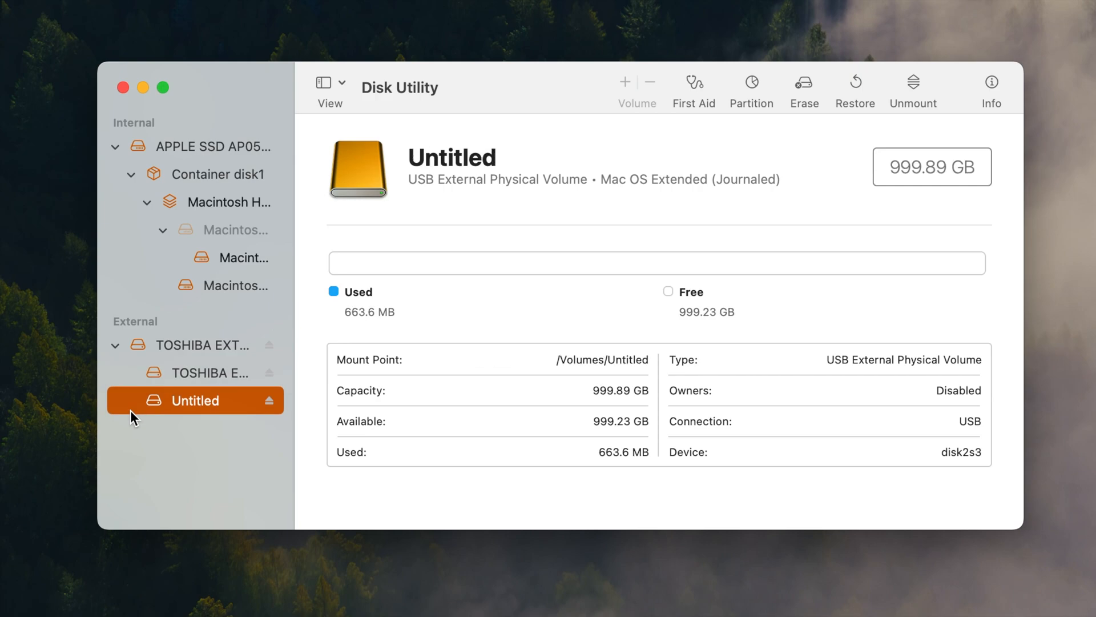